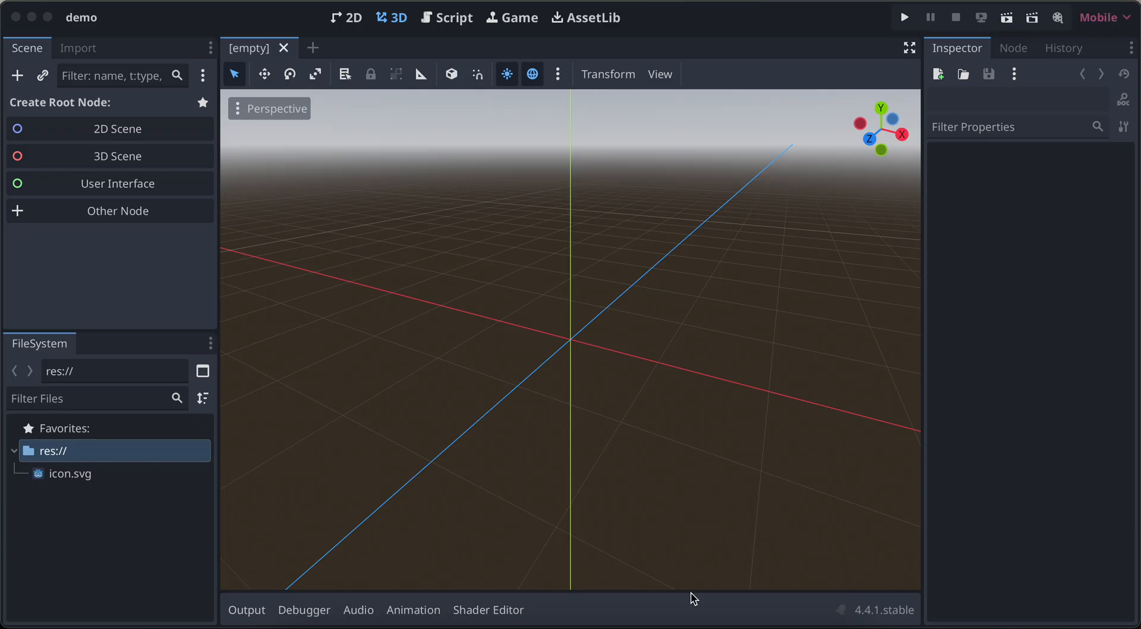
mouse_move(123, 158)
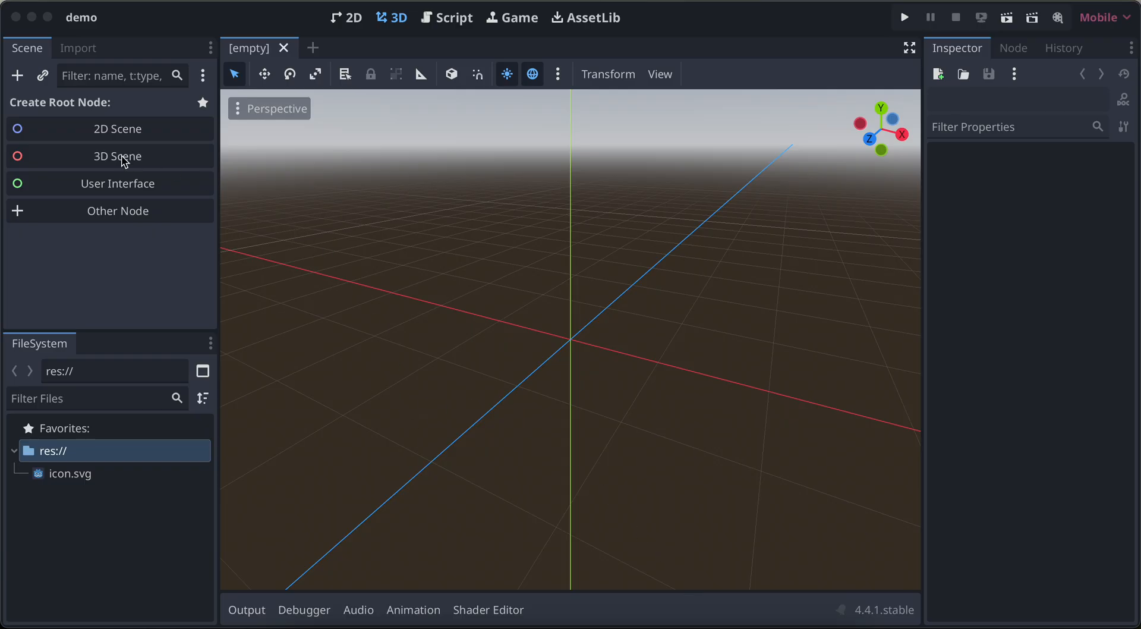
- Create a 2D scene rooted at 'Game', save it as game.tscn, make it main, and test-run
left_click(117, 129)
type("Ga")
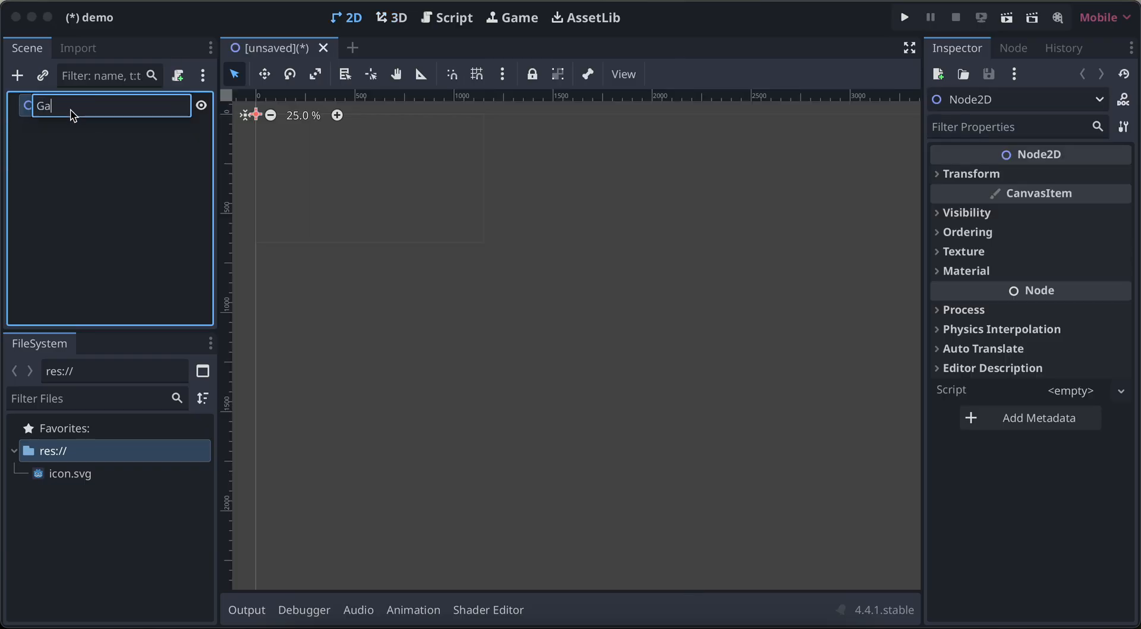
key("Return")
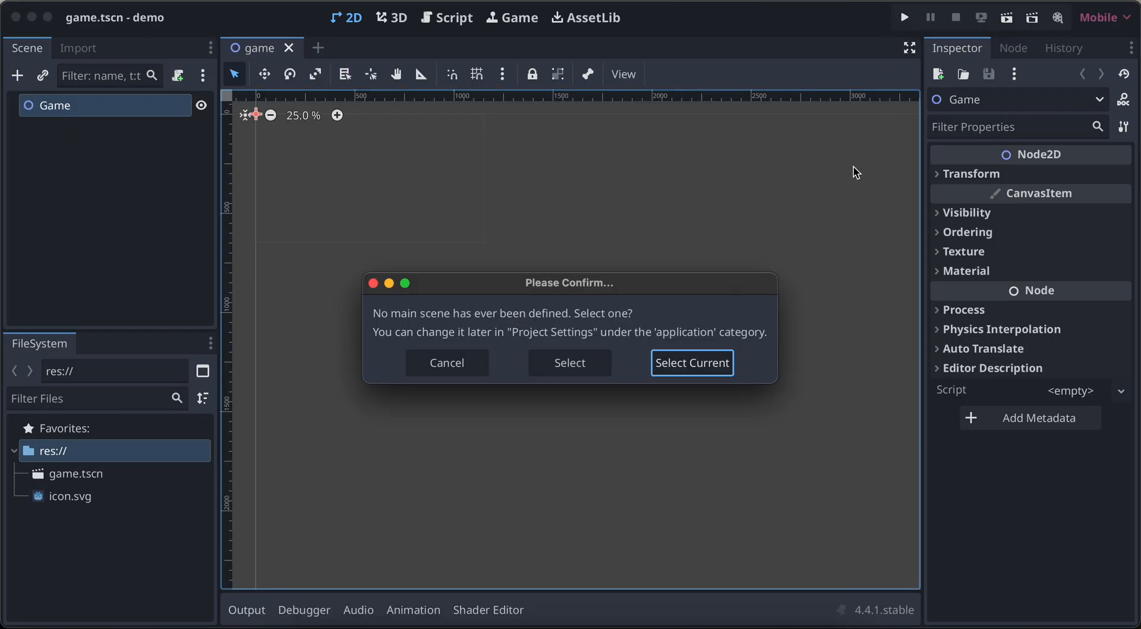
left_click(691, 363)
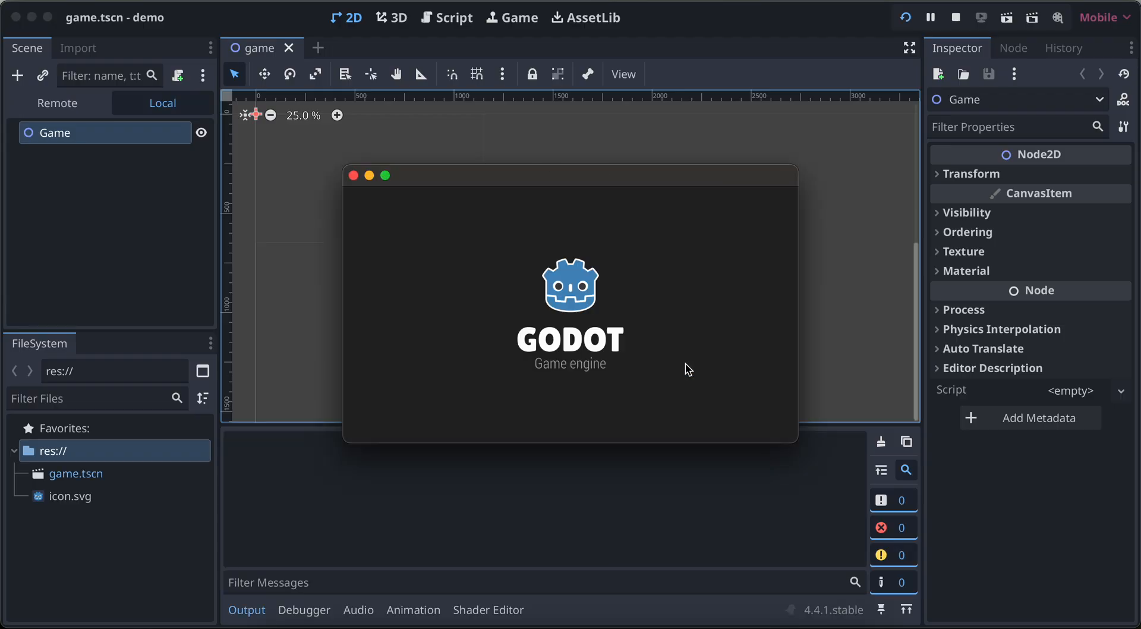
left_click(955, 16)
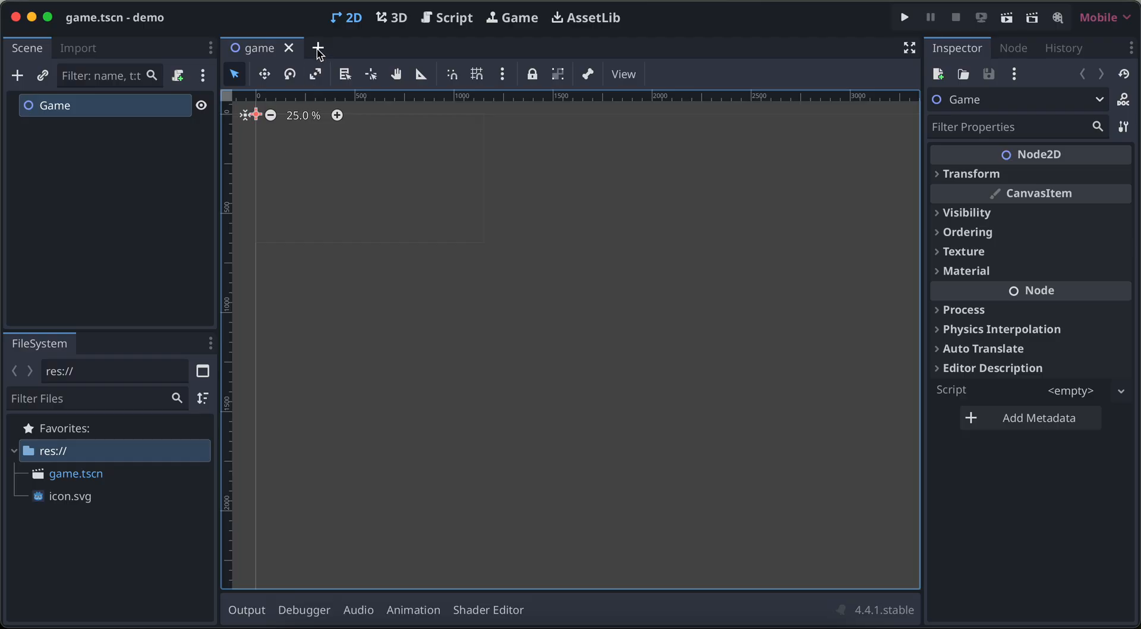
- Build a new scene with a CharacterBody2D root and a Sprite2D child showing icon.svg
left_click(317, 49)
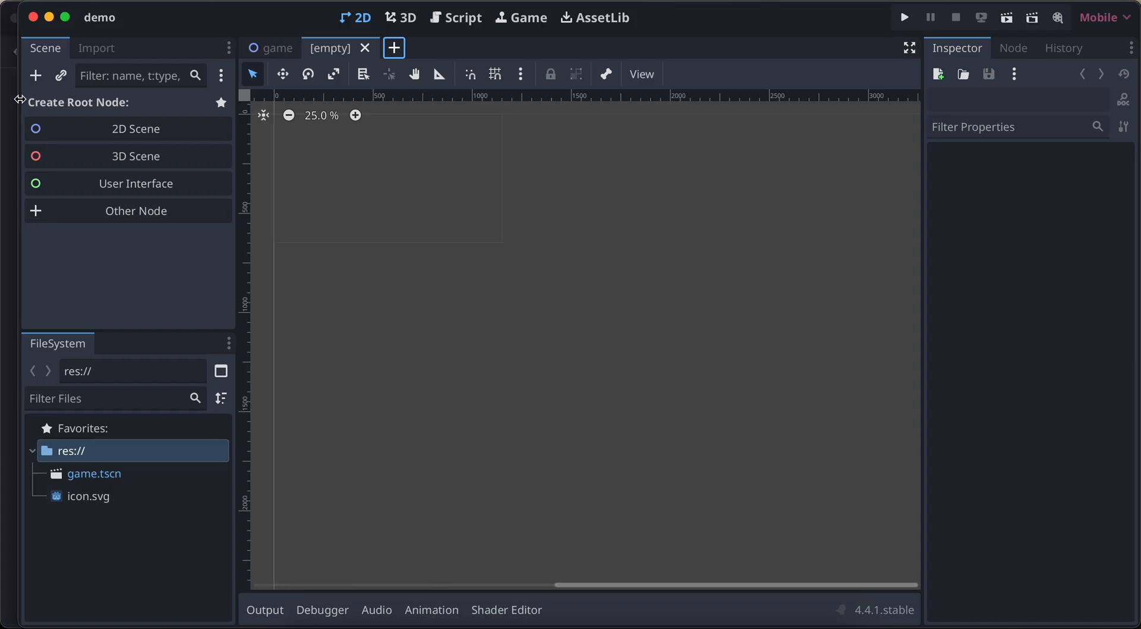
left_click(36, 75)
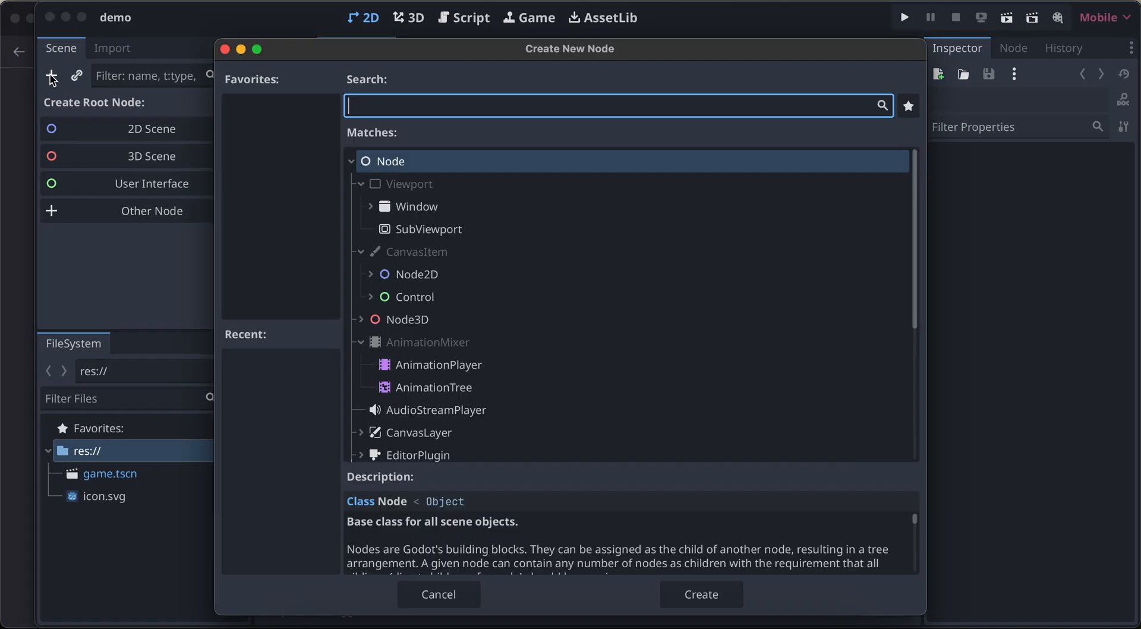
type("chara")
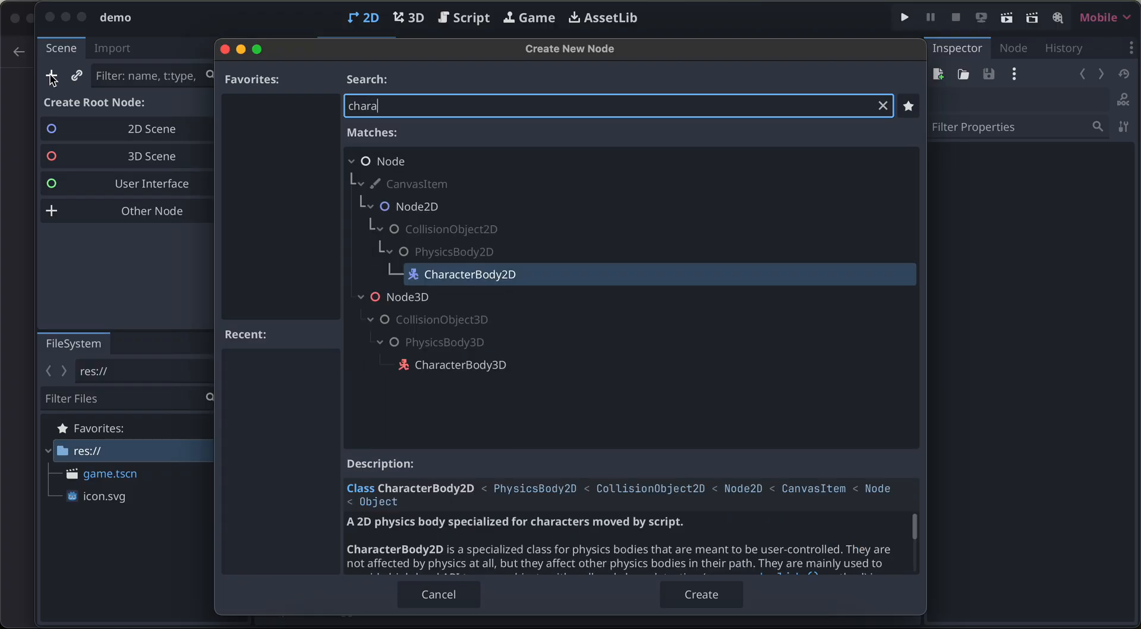
left_click(700, 594)
type("sprit")
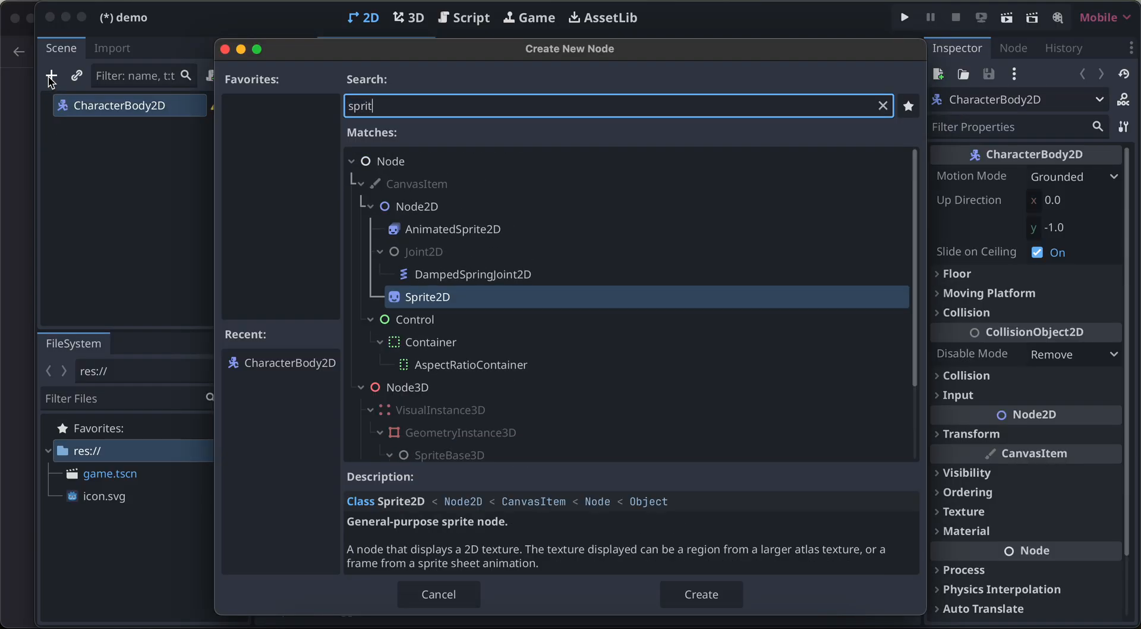
left_click(699, 593)
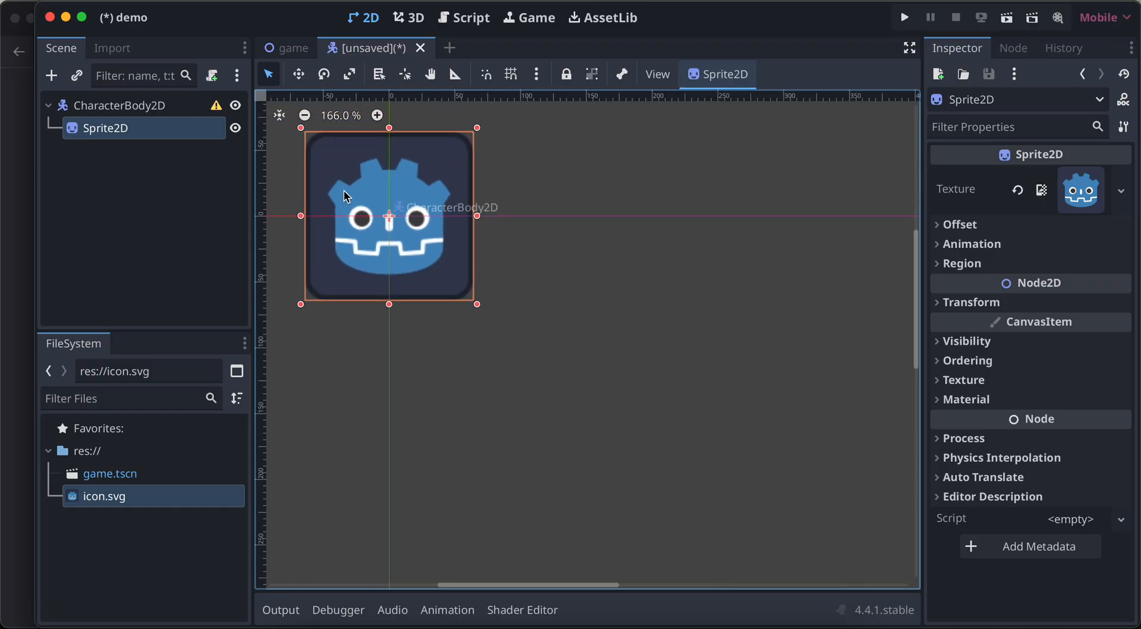
- Add a CollisionShape2D with a new RectangleShape2D and save the scene as character_body_2d.tscn
left_click(51, 75)
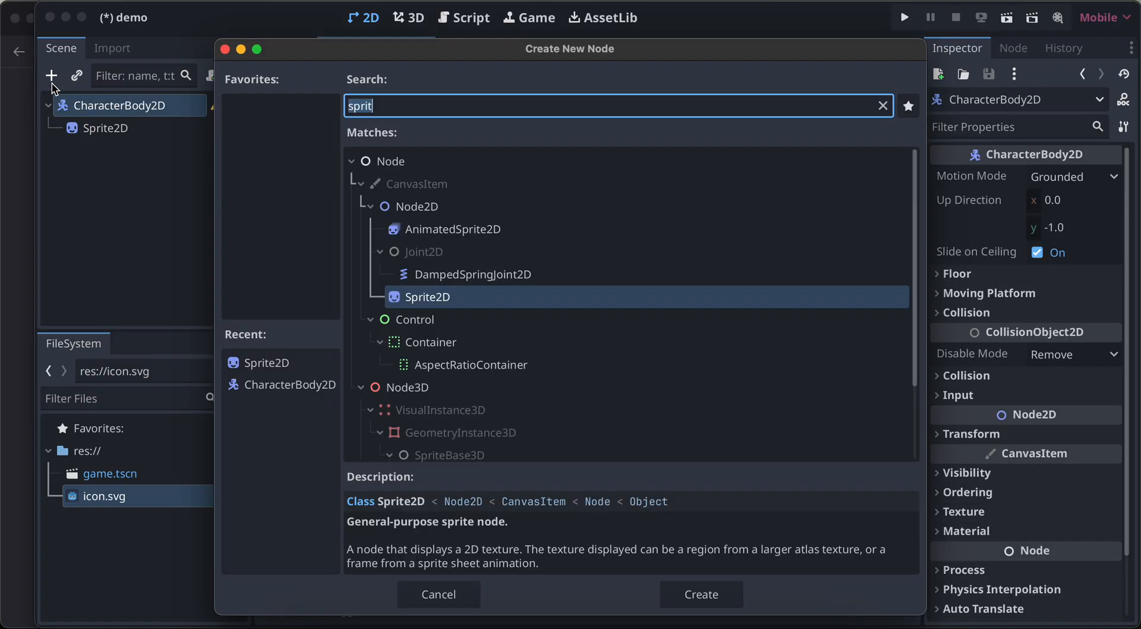
left_click(700, 594)
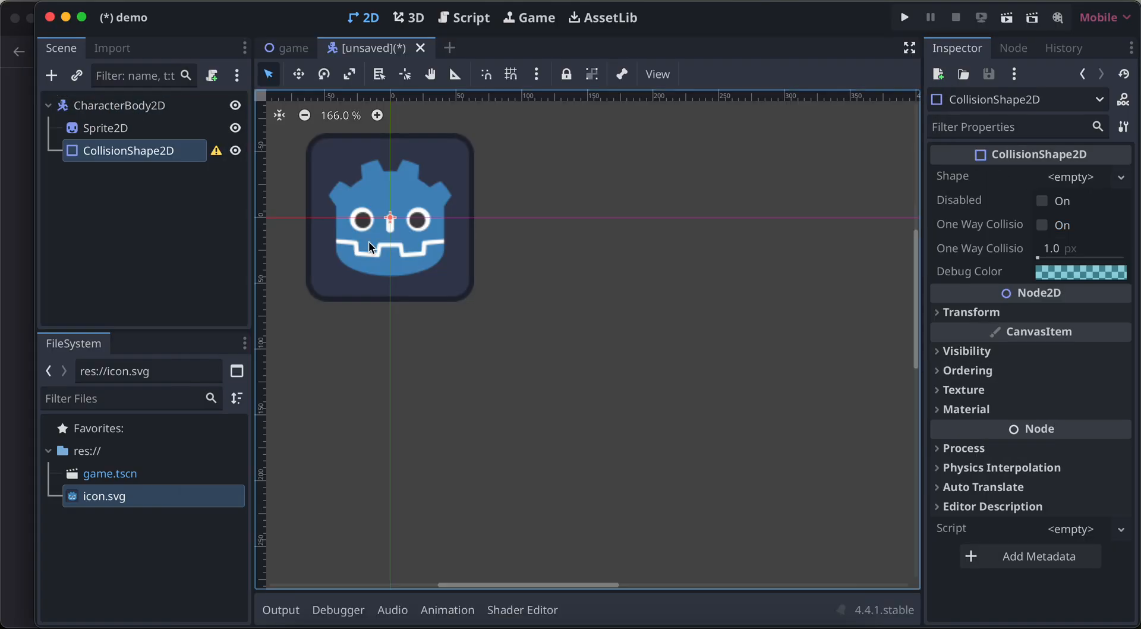
left_click(1122, 176)
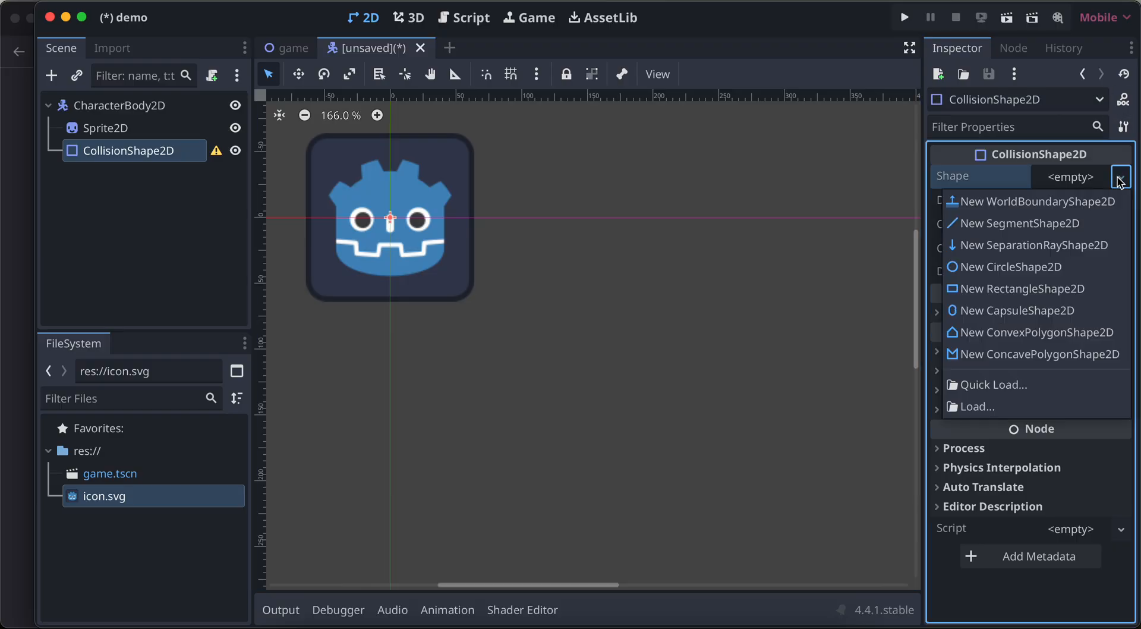
left_click(1020, 288)
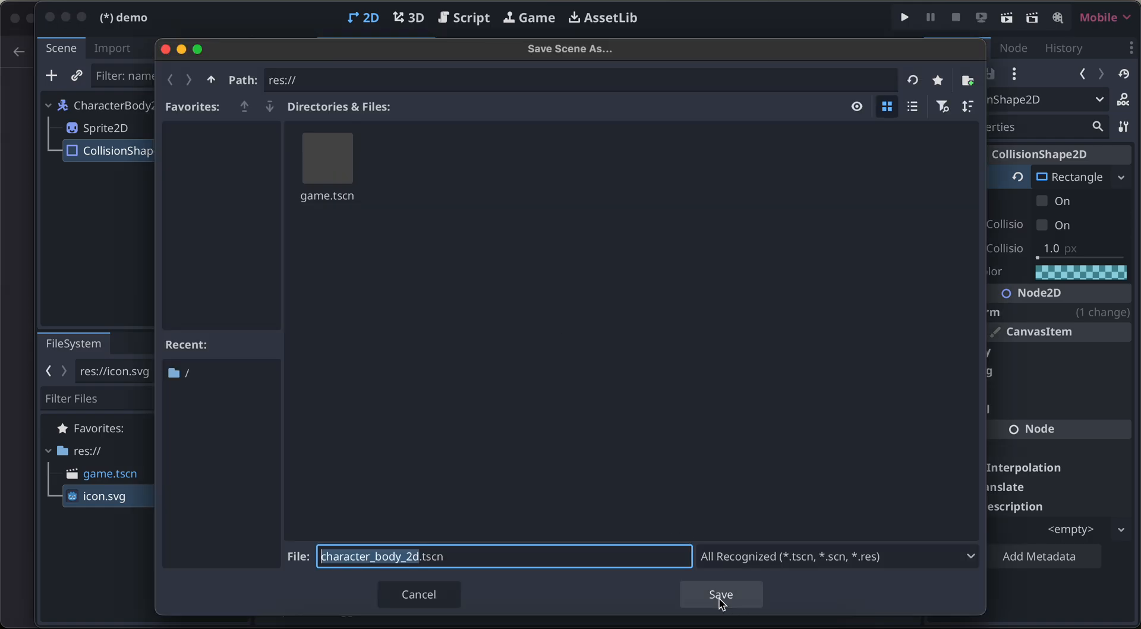
left_click(720, 594)
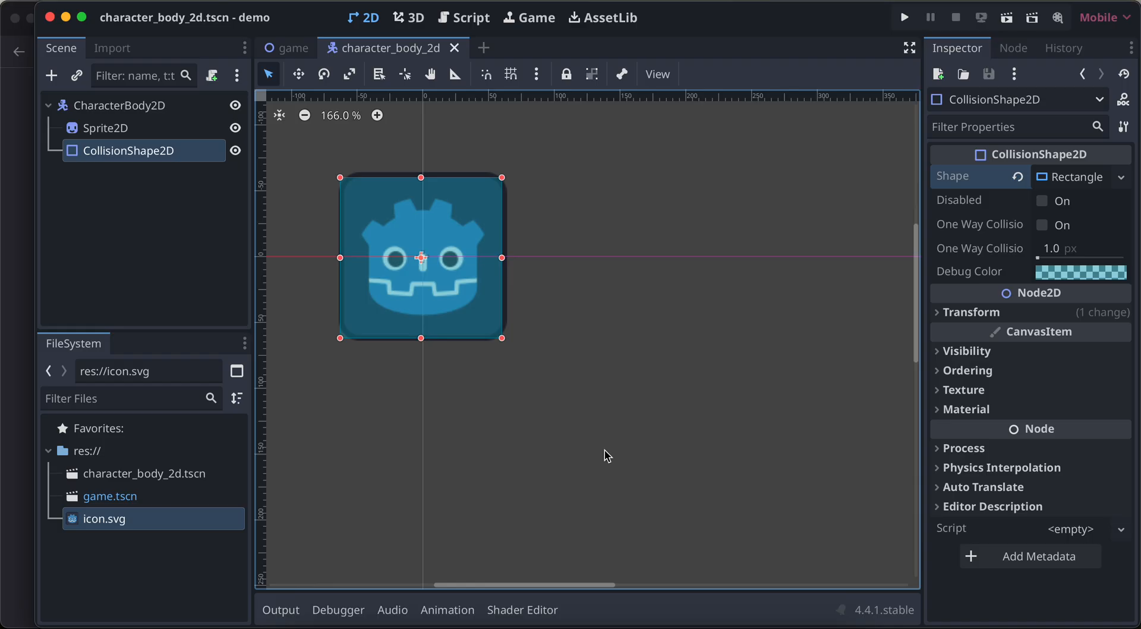
mouse_move(143, 144)
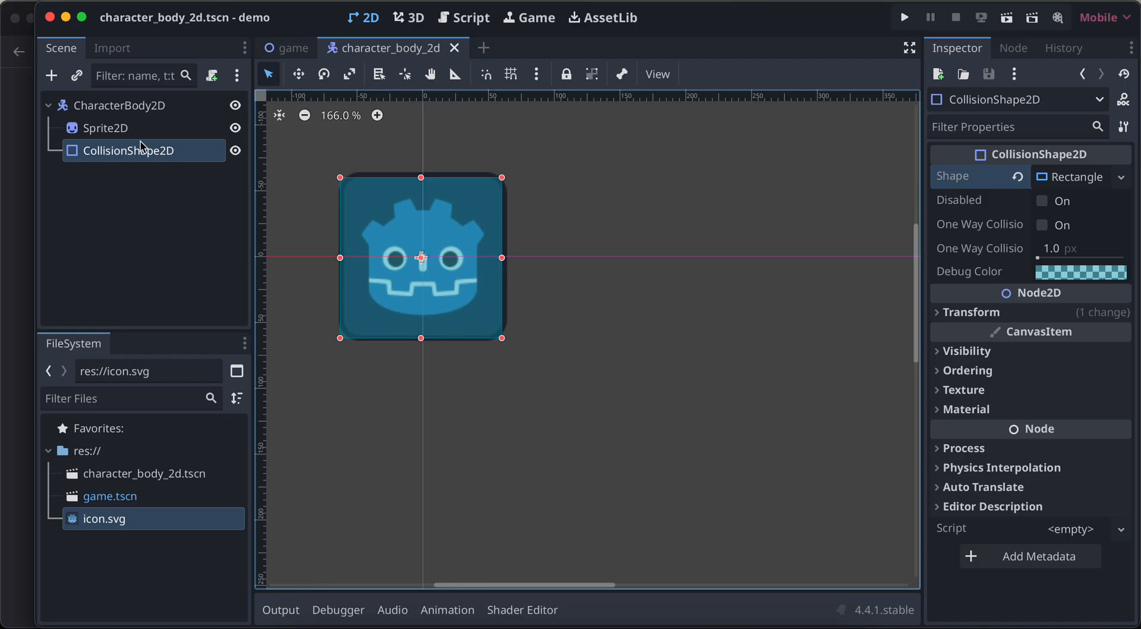
left_click(121, 105)
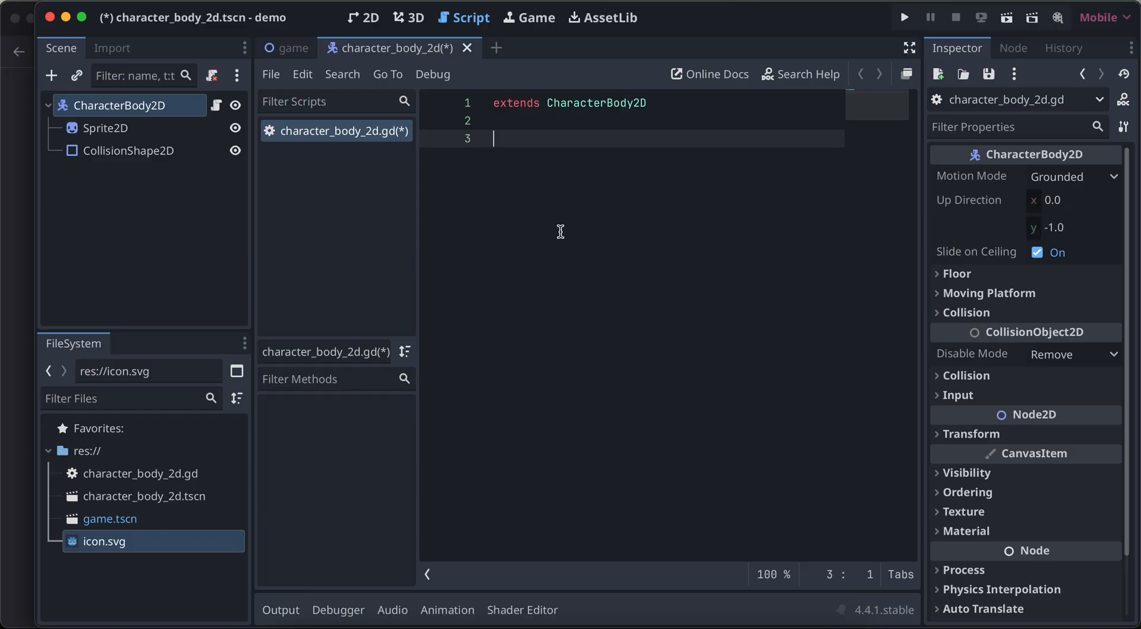
- Declare const JUMP = -350 in the new character_body_2d.gd script
type("const H")
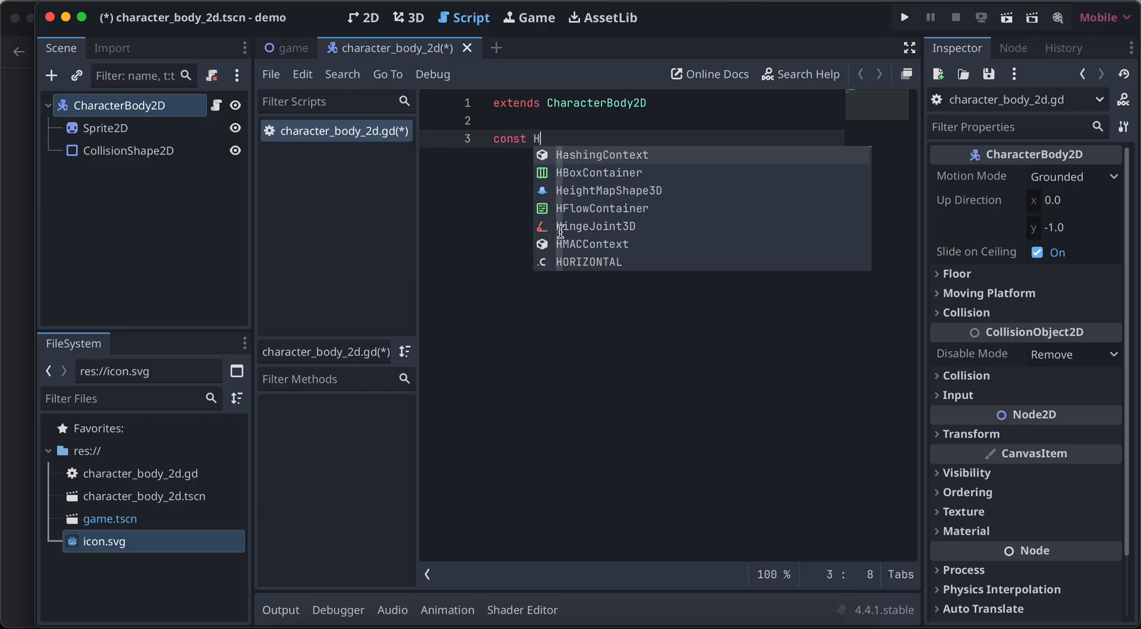
type("J")
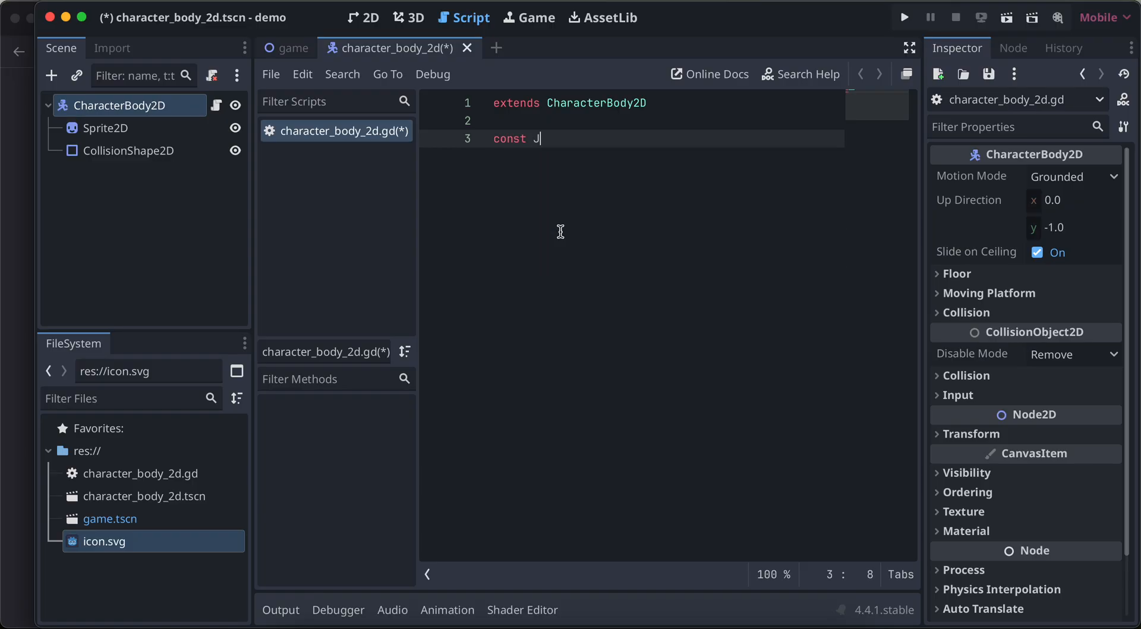
type("UMp = -350")
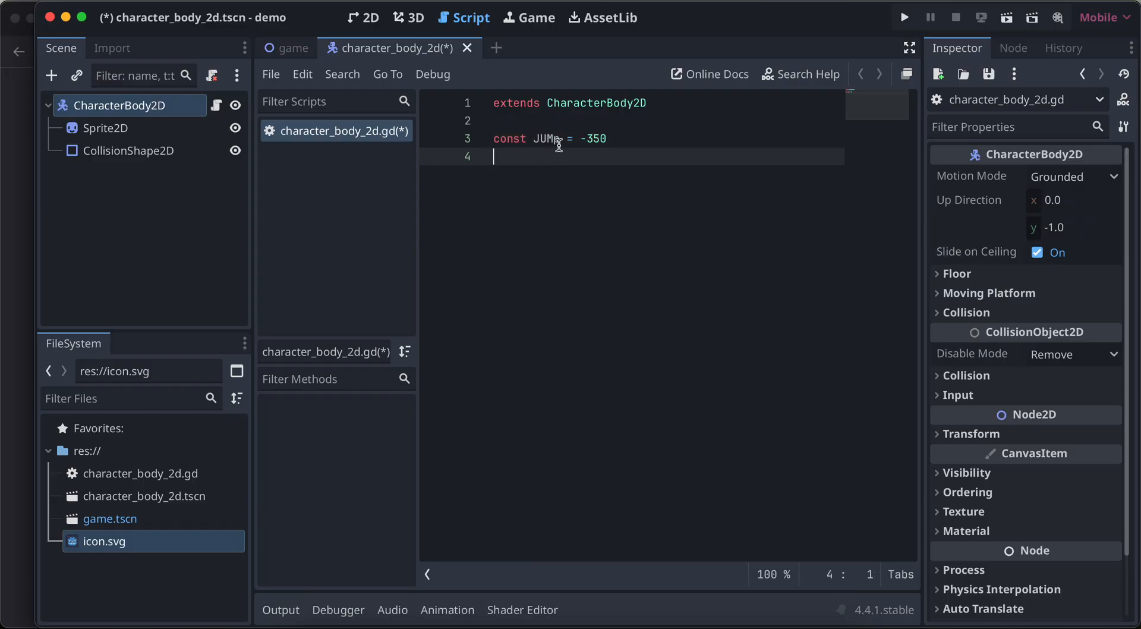
left_click(559, 138)
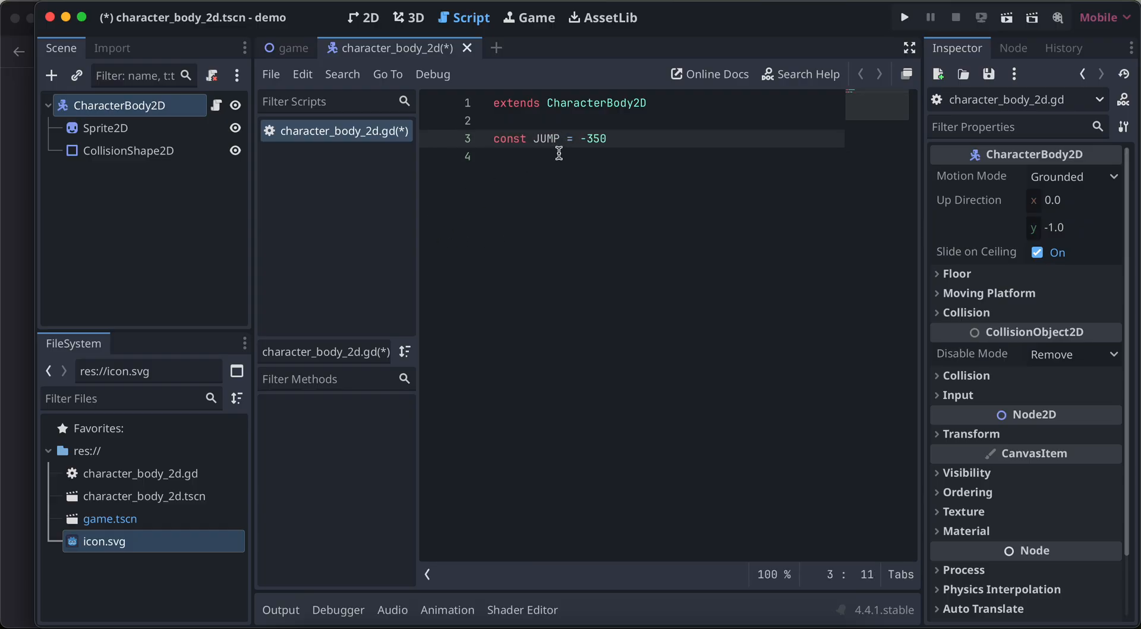
key("Return")
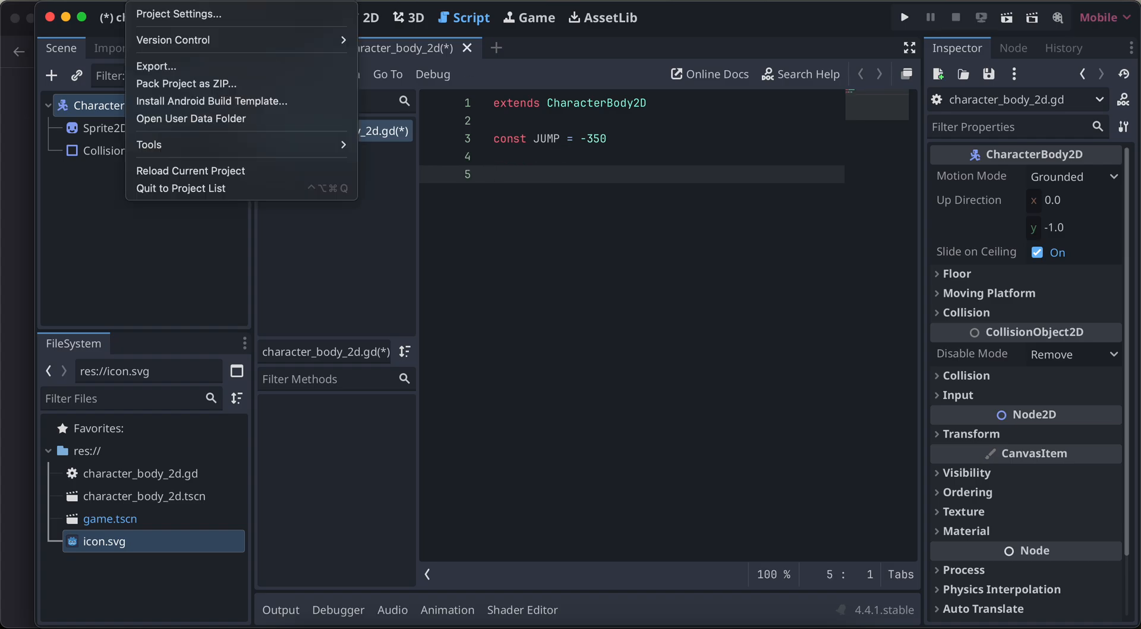
- Search project settings for 'grav' and inspect Physics > 2D Default Gravity (980 px/s²)
left_click(180, 13)
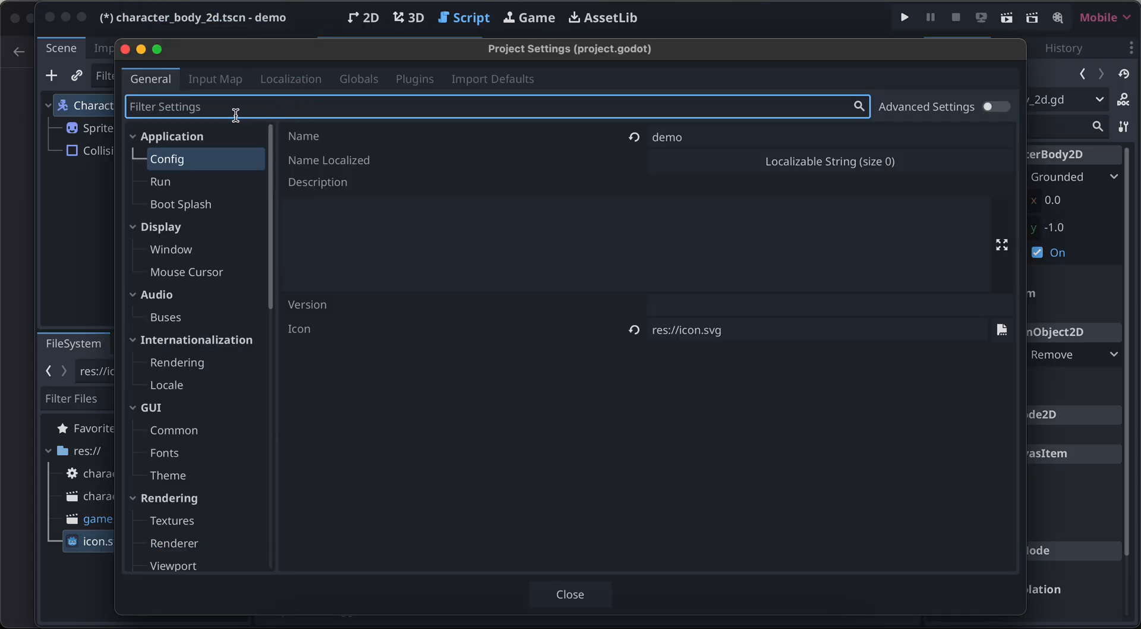
type("grav")
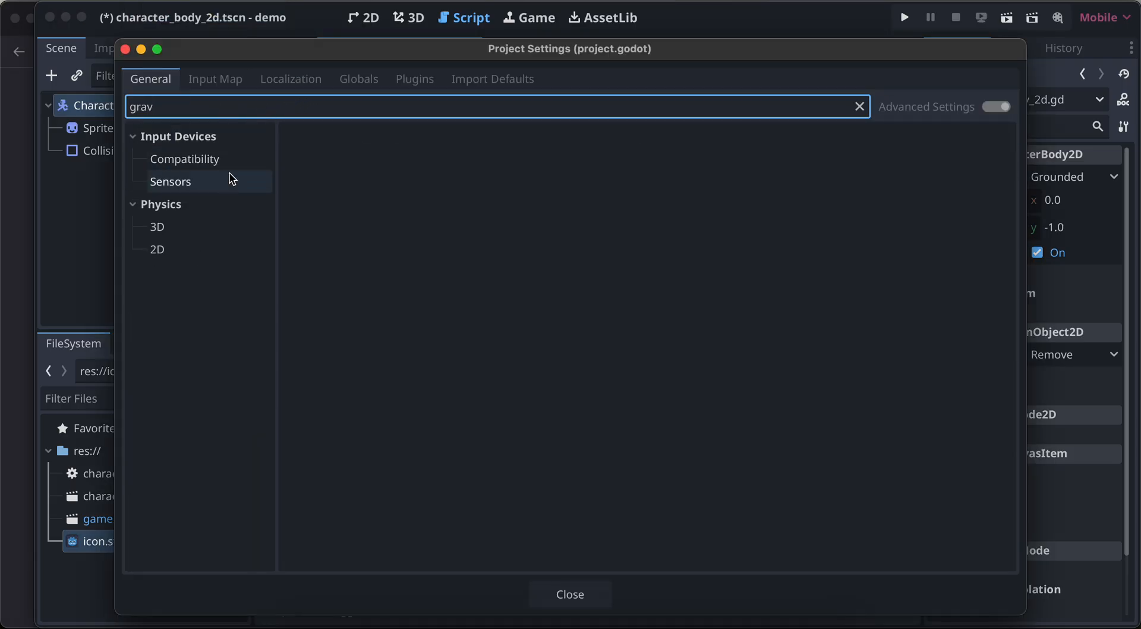
left_click(185, 158)
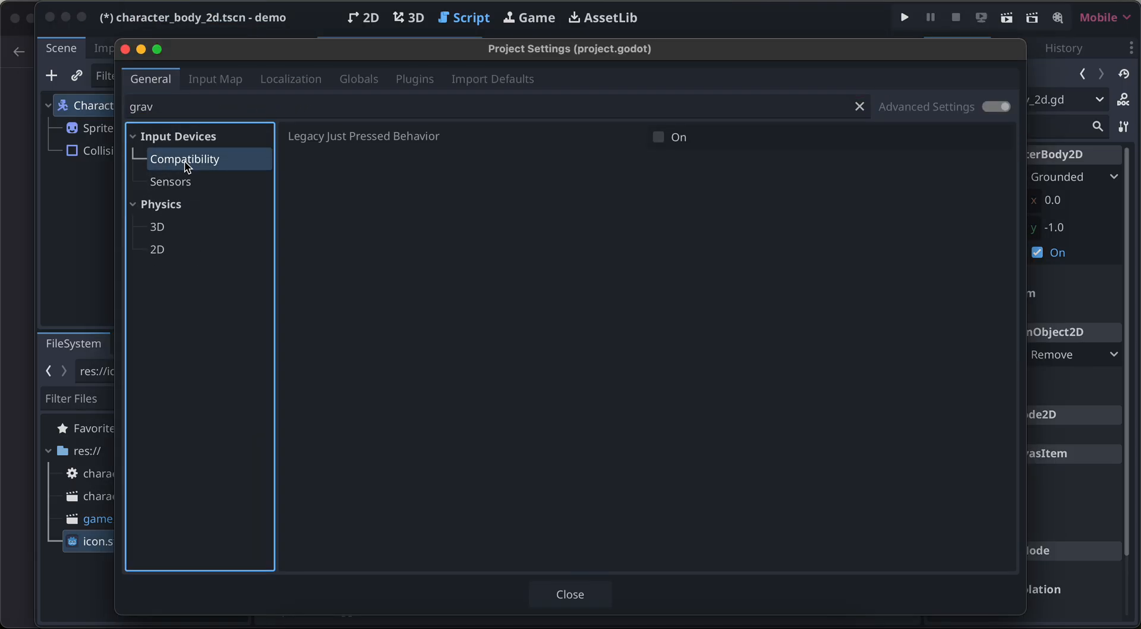
left_click(170, 181)
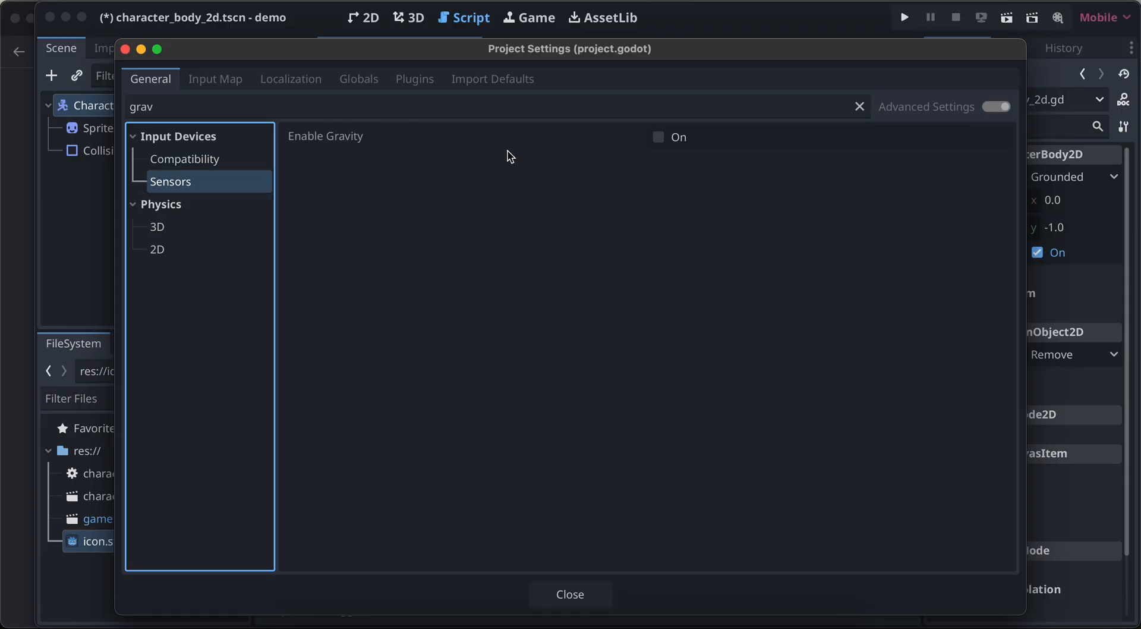
left_click(658, 136)
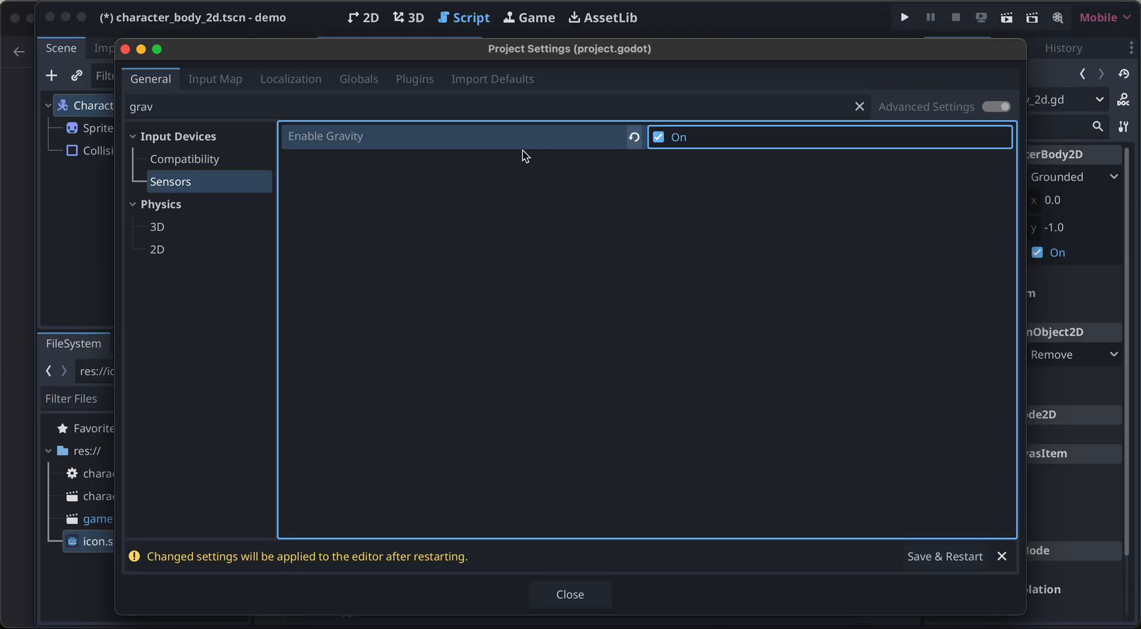
left_click(156, 226)
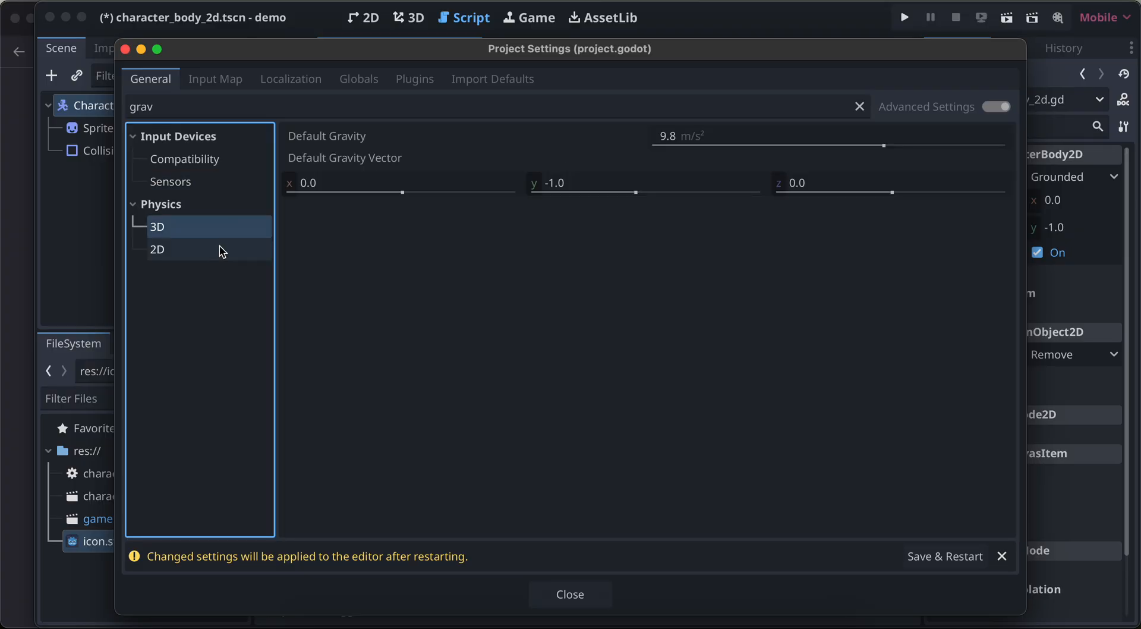
left_click(170, 181)
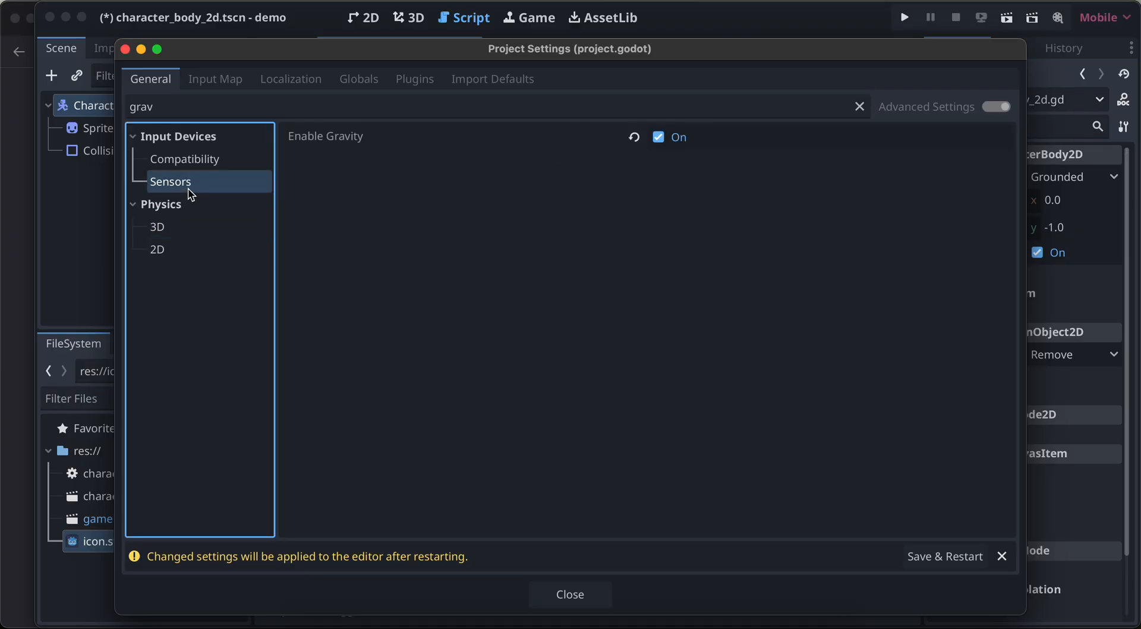
left_click(158, 249)
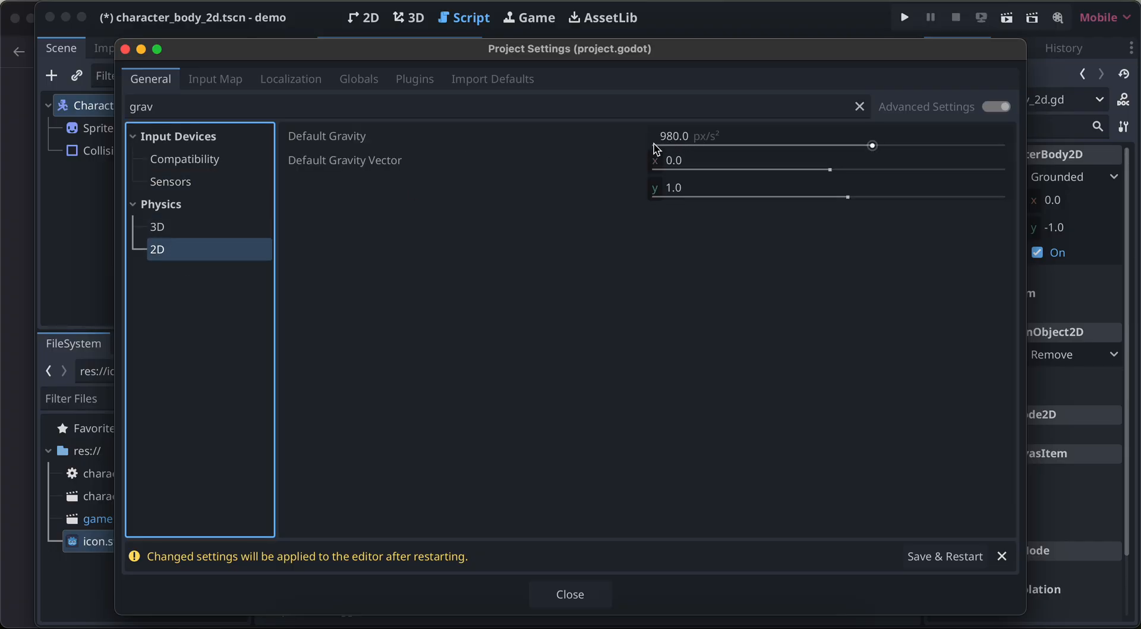
left_click(171, 182)
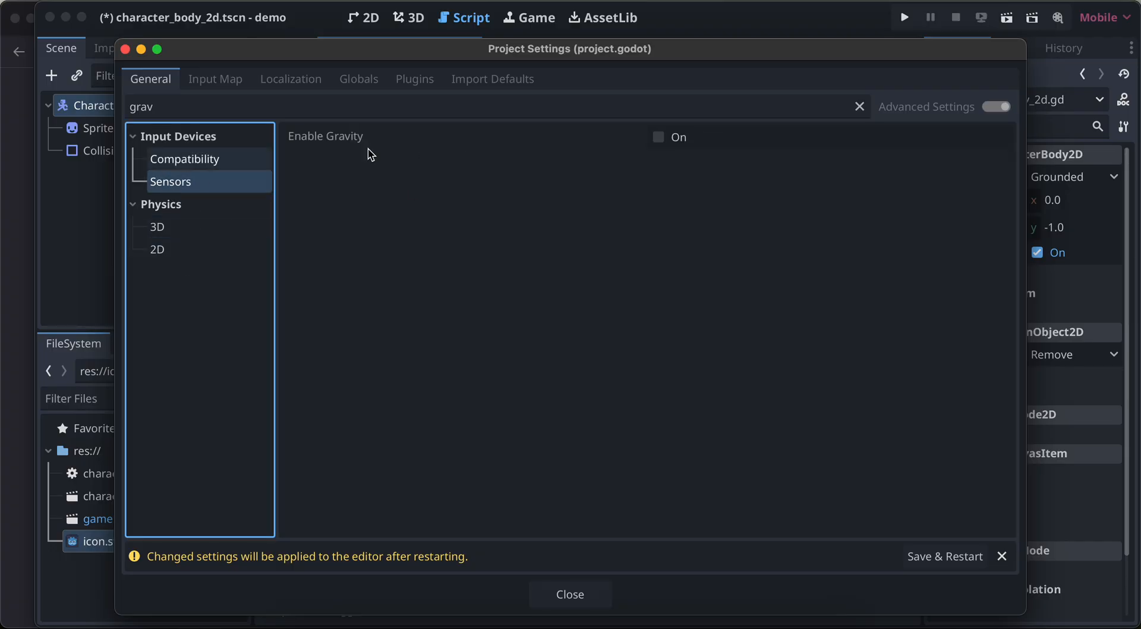
left_click(158, 249)
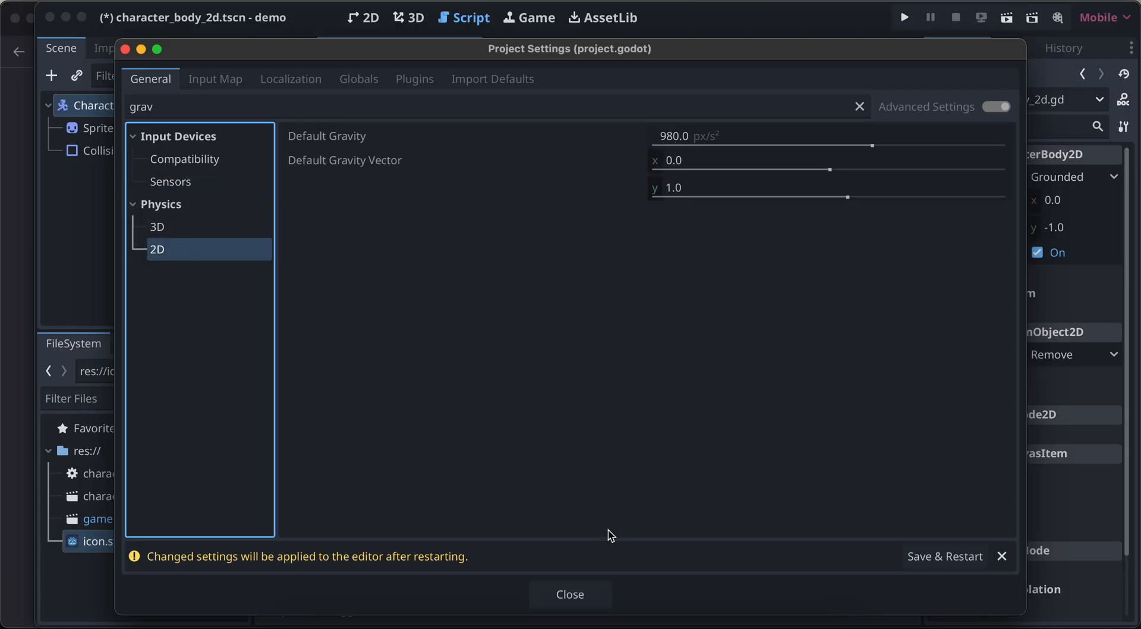
left_click(570, 594)
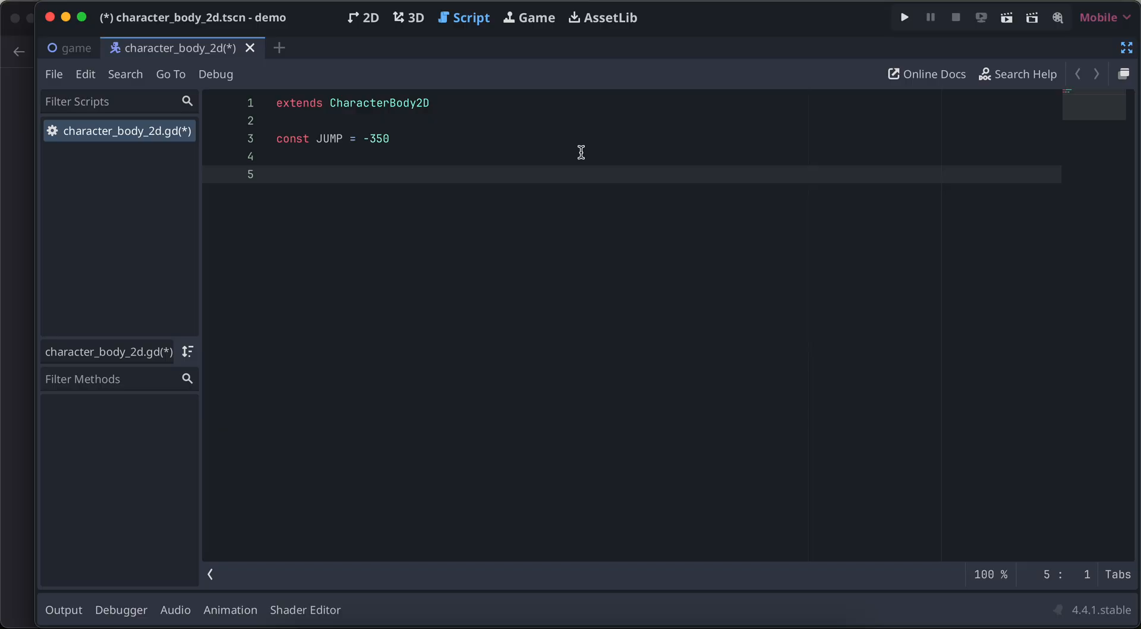
- Declare var _gravity = ProjectSettings.get("physics/2d/default_gravity") below the JUMP constant
left_click(1125, 48)
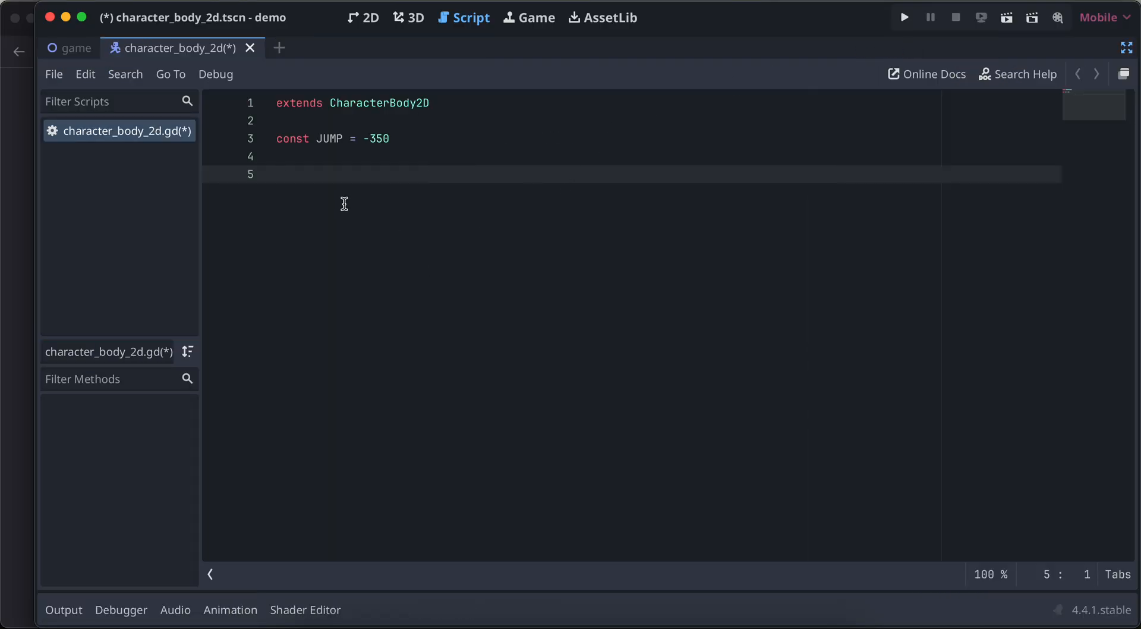
type("var _g")
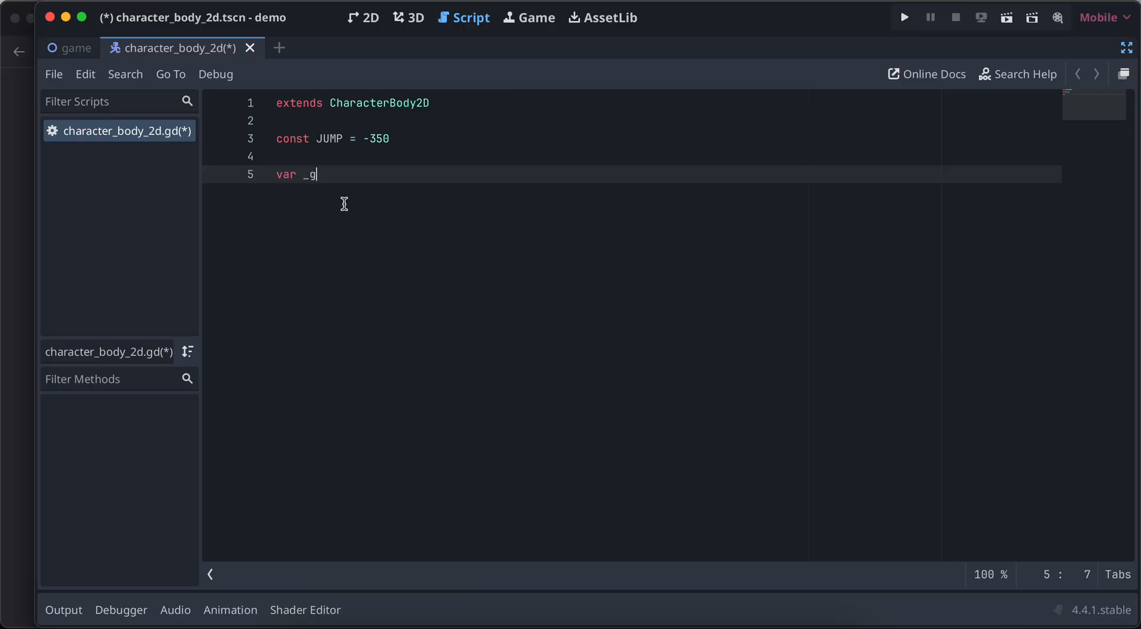
type("ravity =")
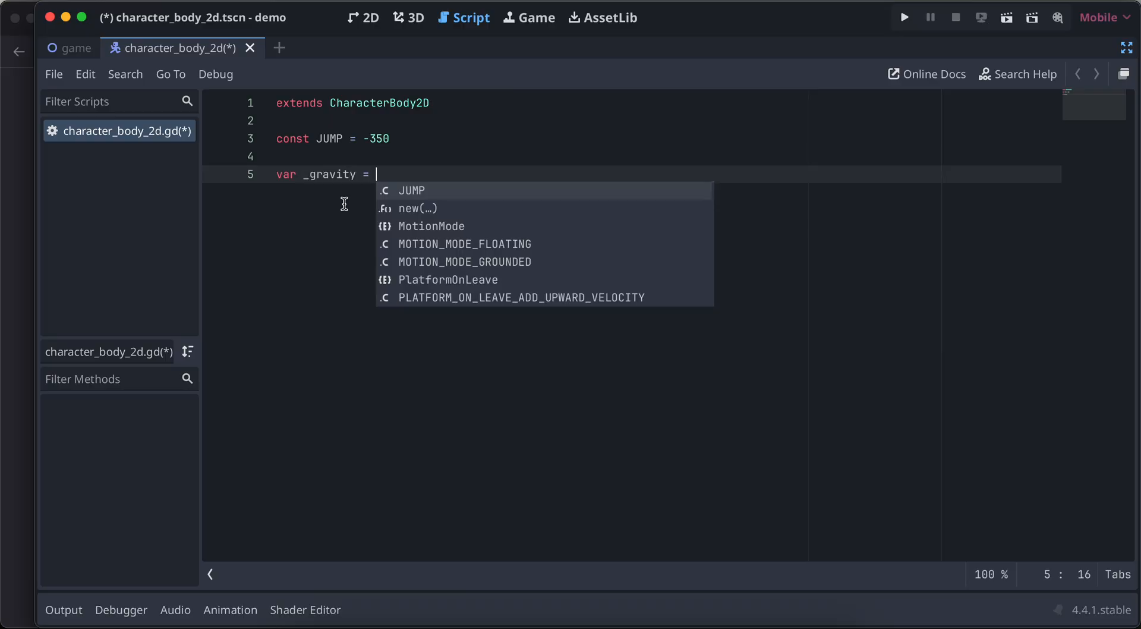
type("ProjectSettings.")
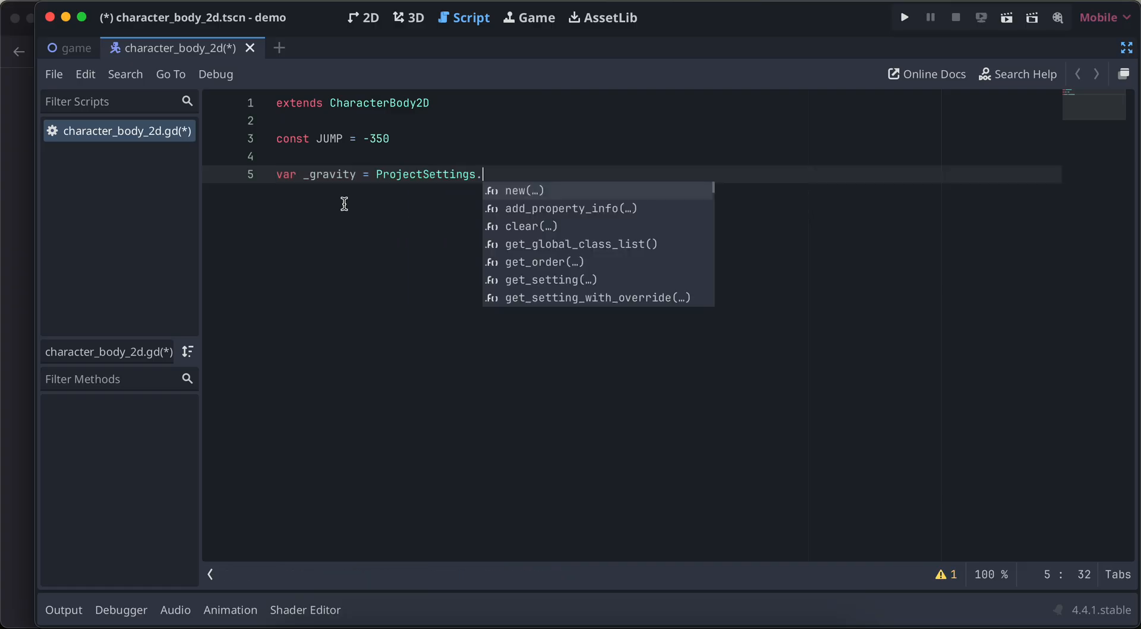
type("get(")
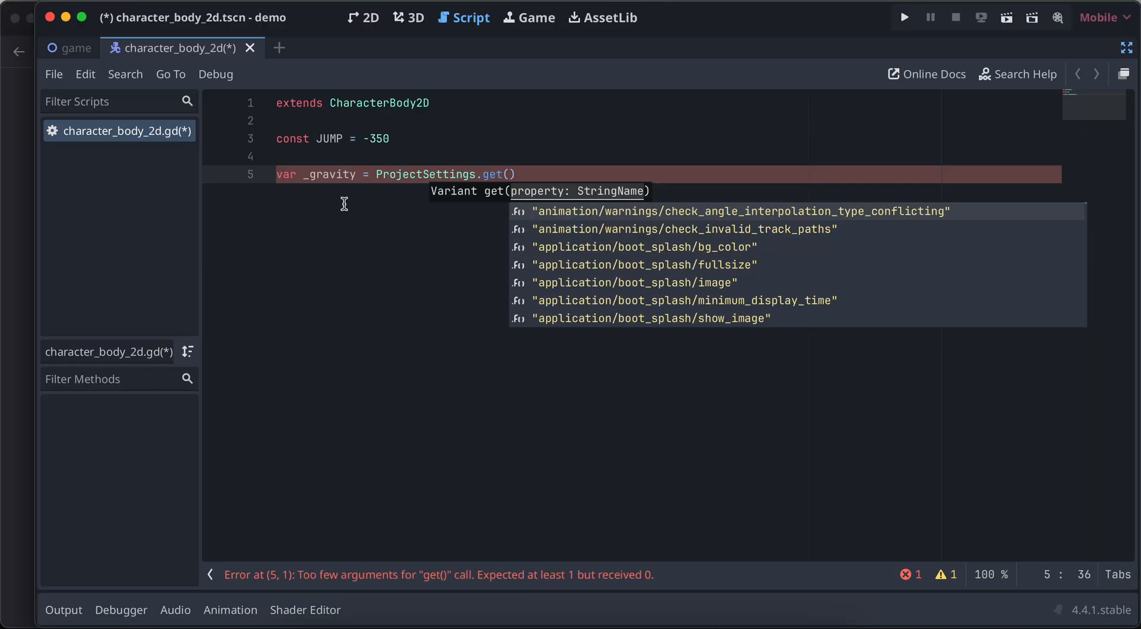
type("\"physa")
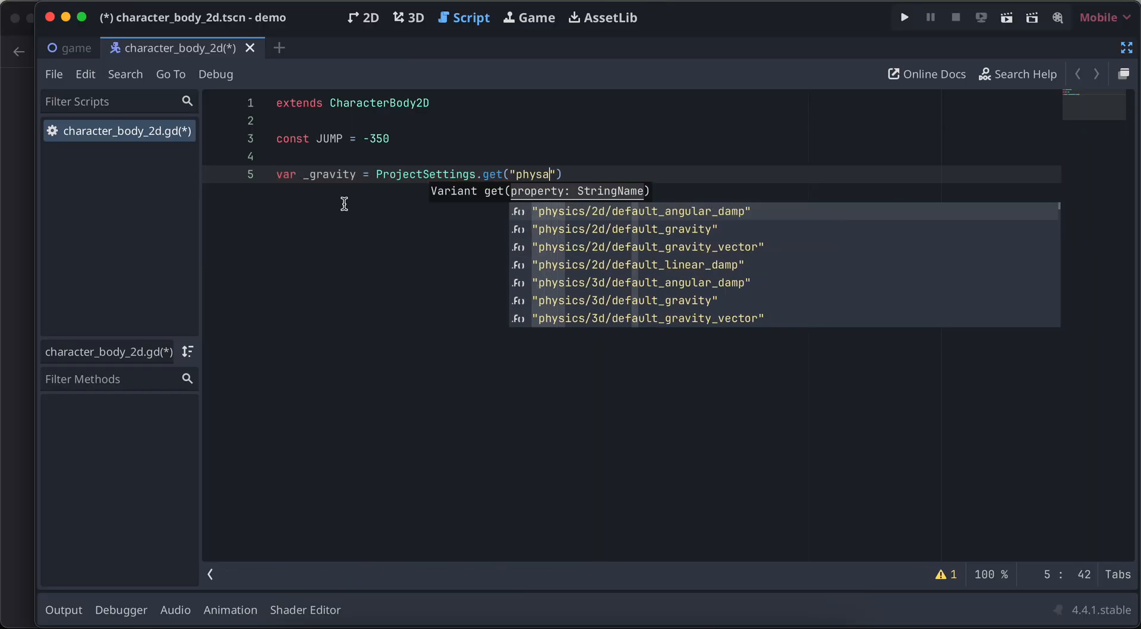
type("i")
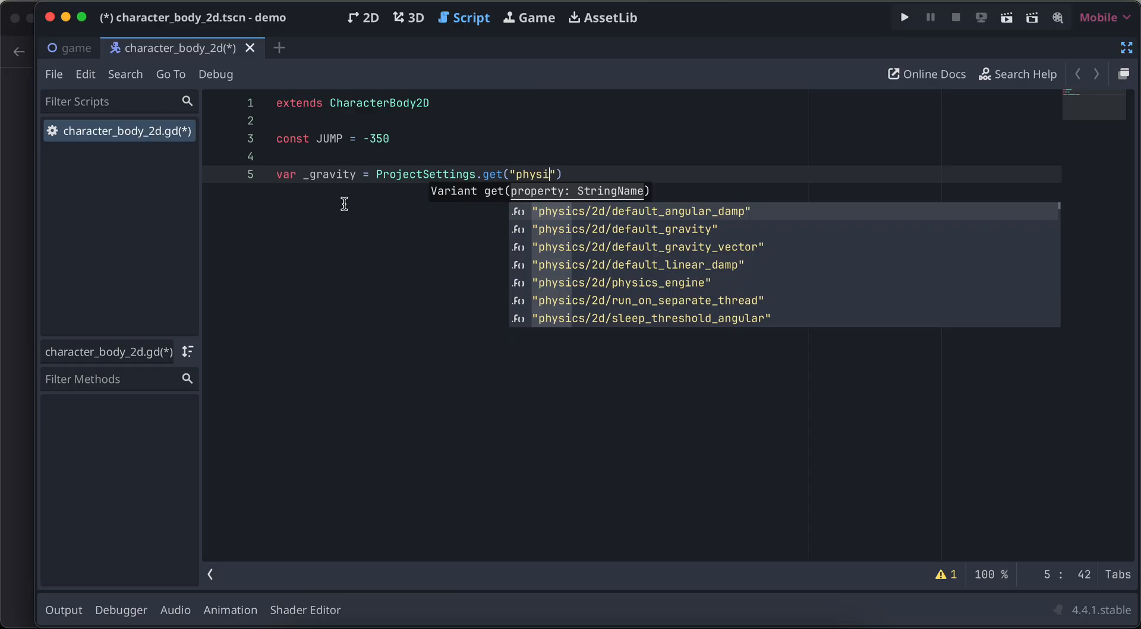
type("cs/2d/")
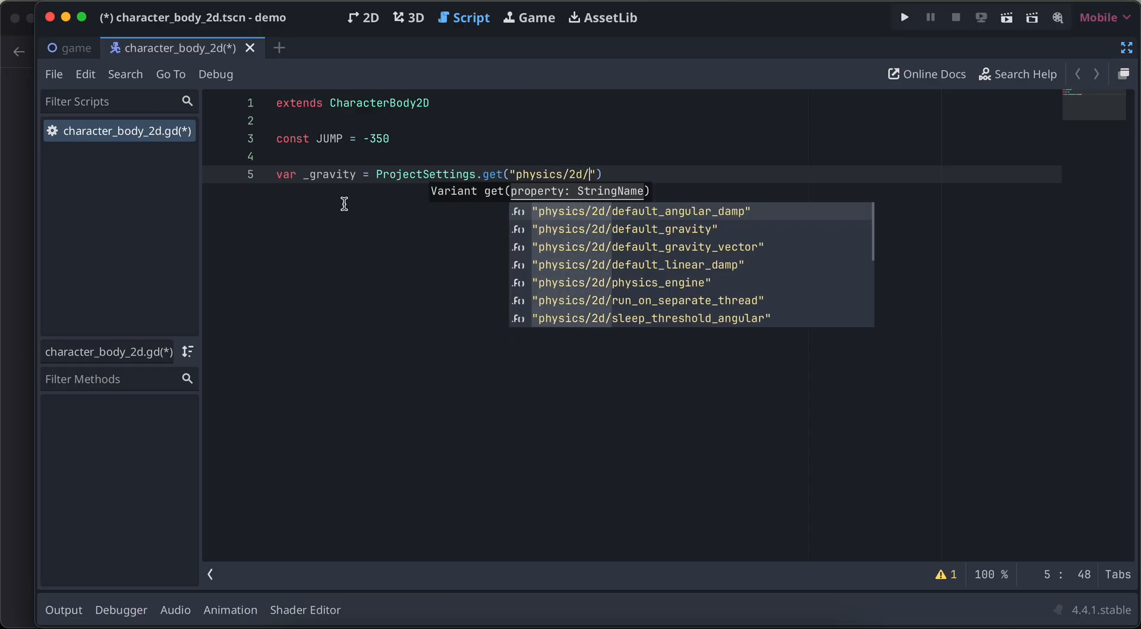
type("default_gravity")
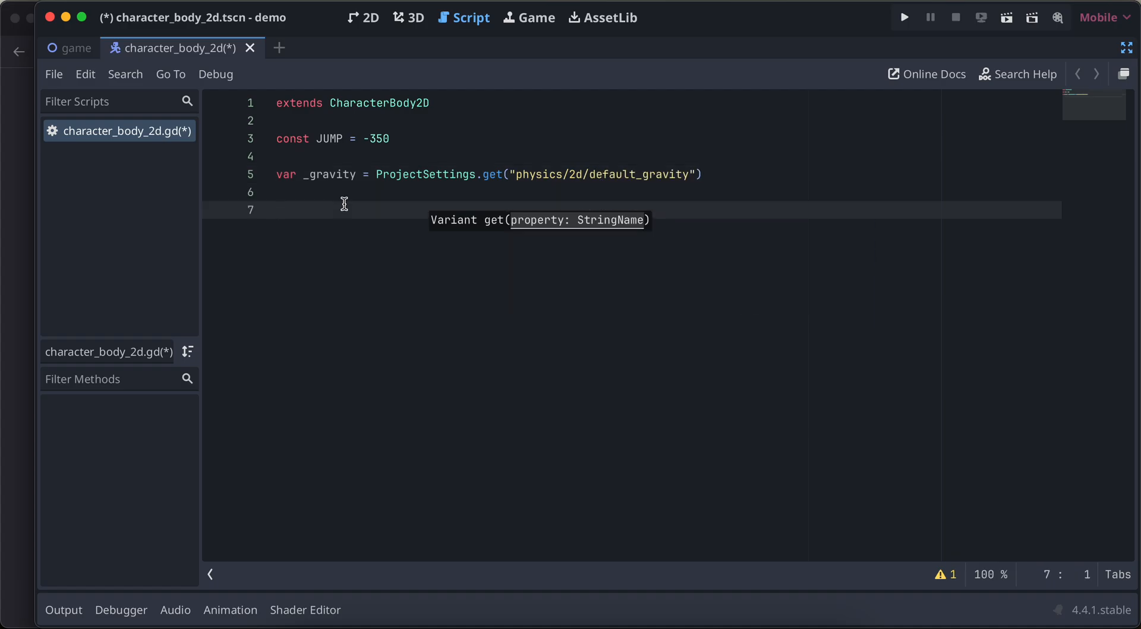
- Write _physics_process(delta: float) that adds _gravity * delta to velocity.y
type("func")
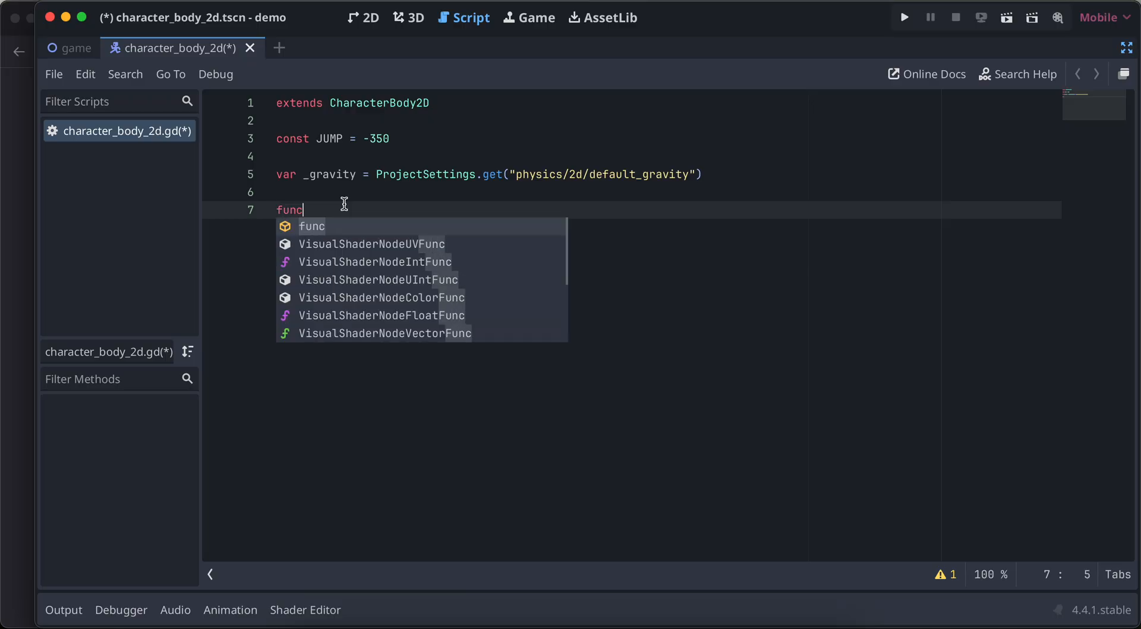
type("_physics_process(delta: float) -> void:")
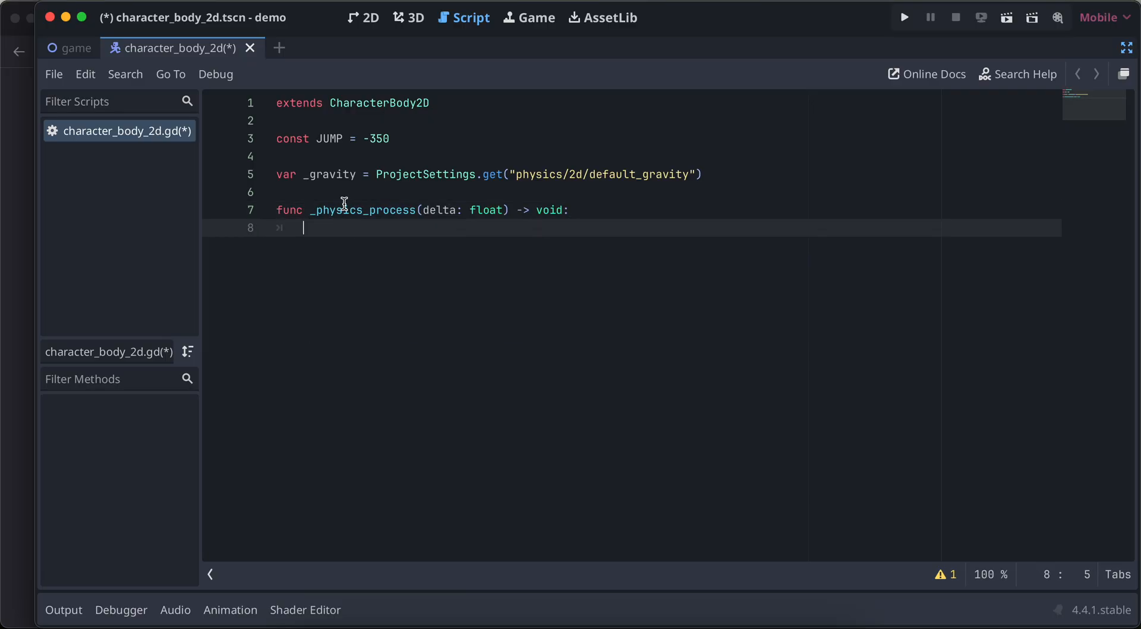
type("velocity.y +=")
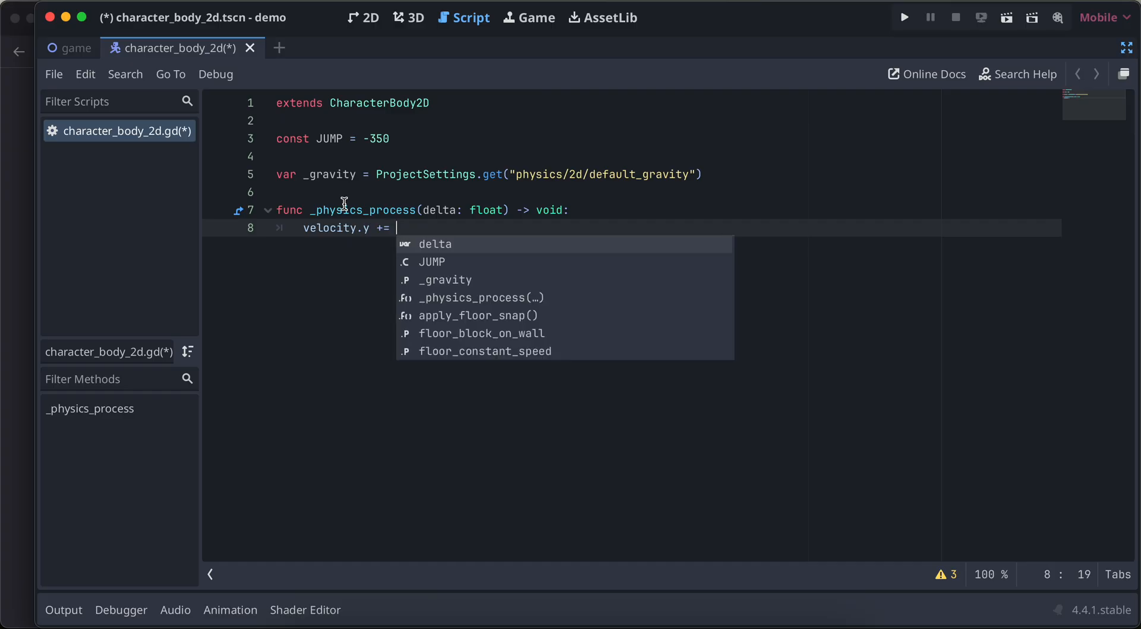
type("_gravity *")
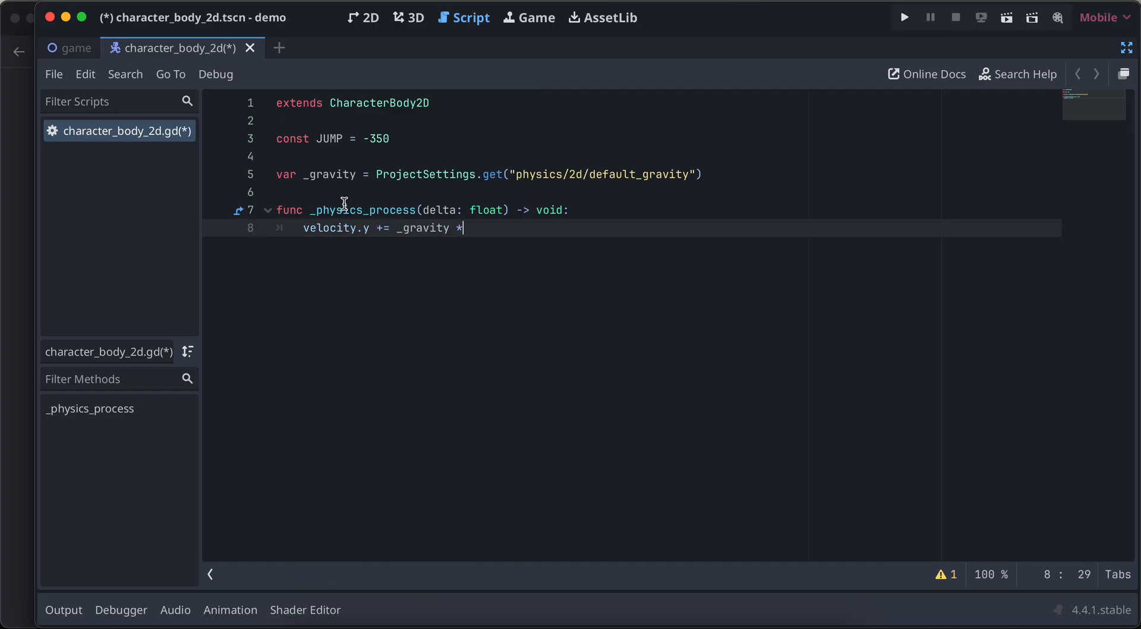
type("delta")
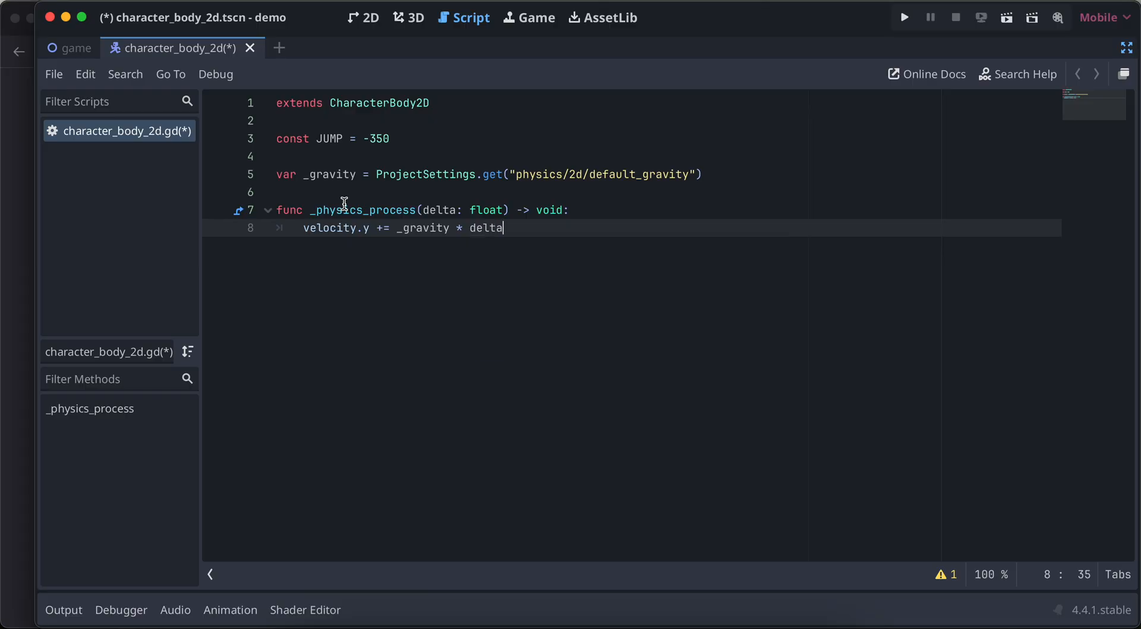
type("if")
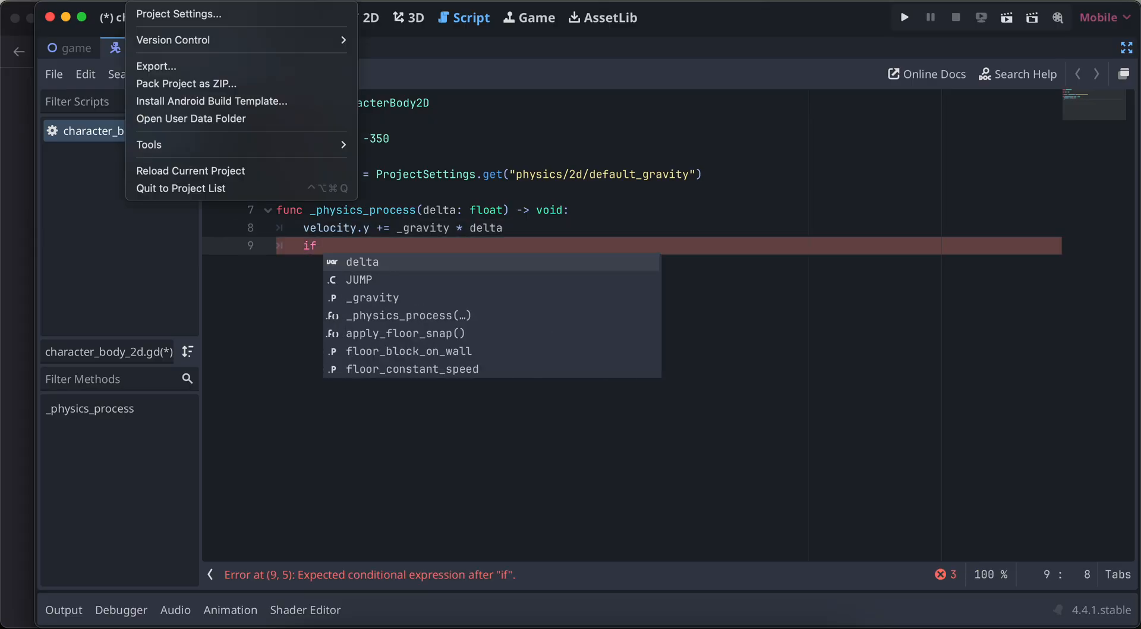
- Add a 'jump' input action bound to the physical Space key in the Input Map
left_click(179, 13)
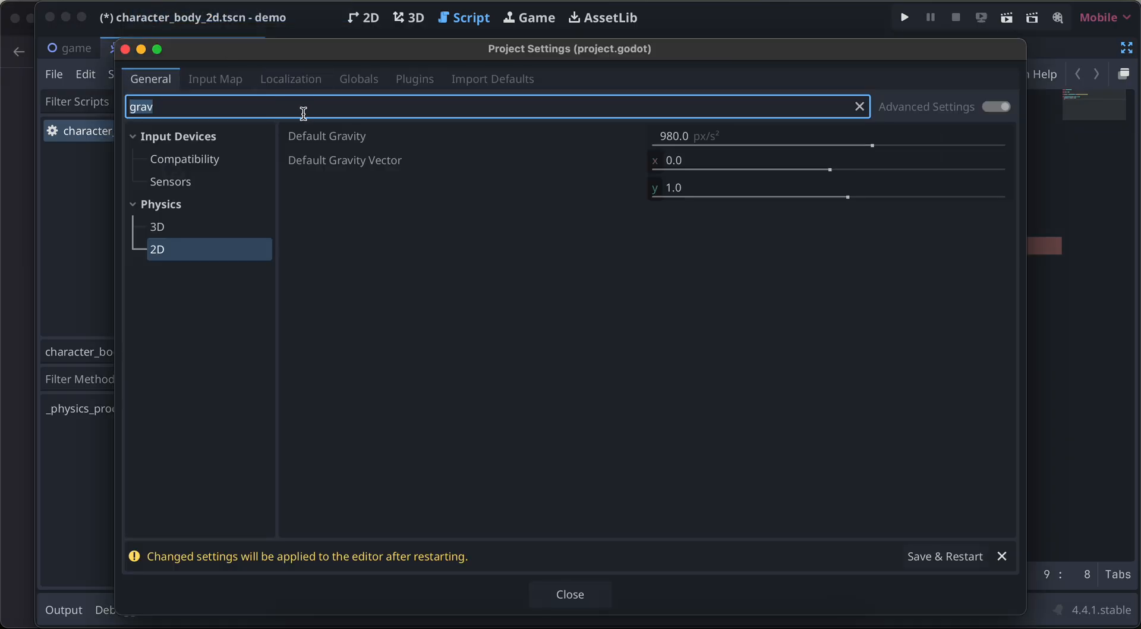
left_click(215, 79)
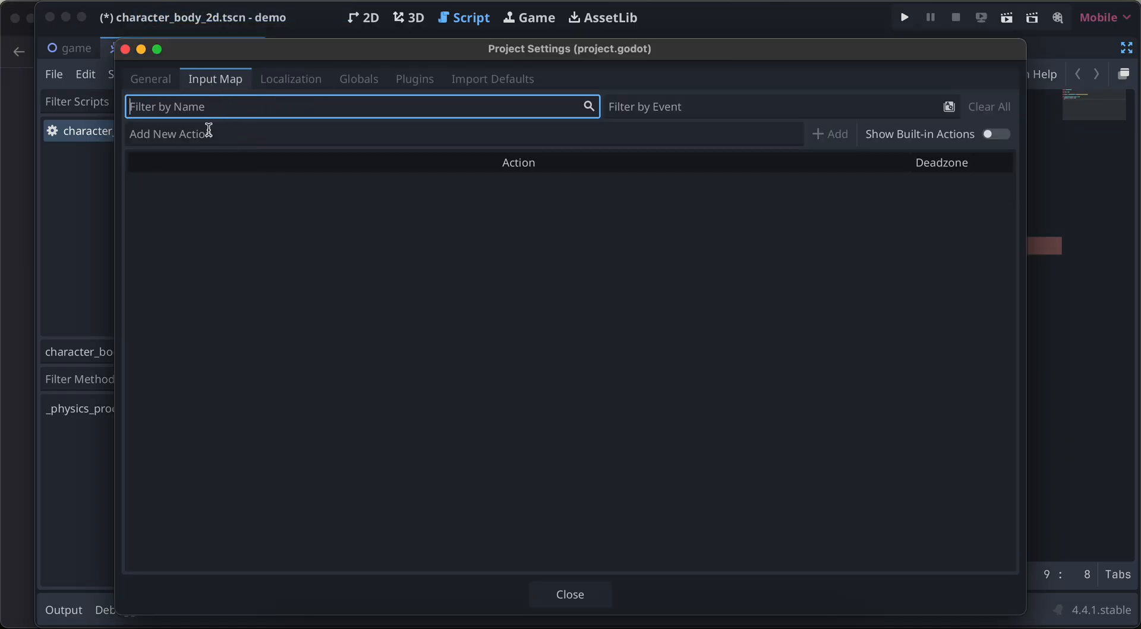
type("jump")
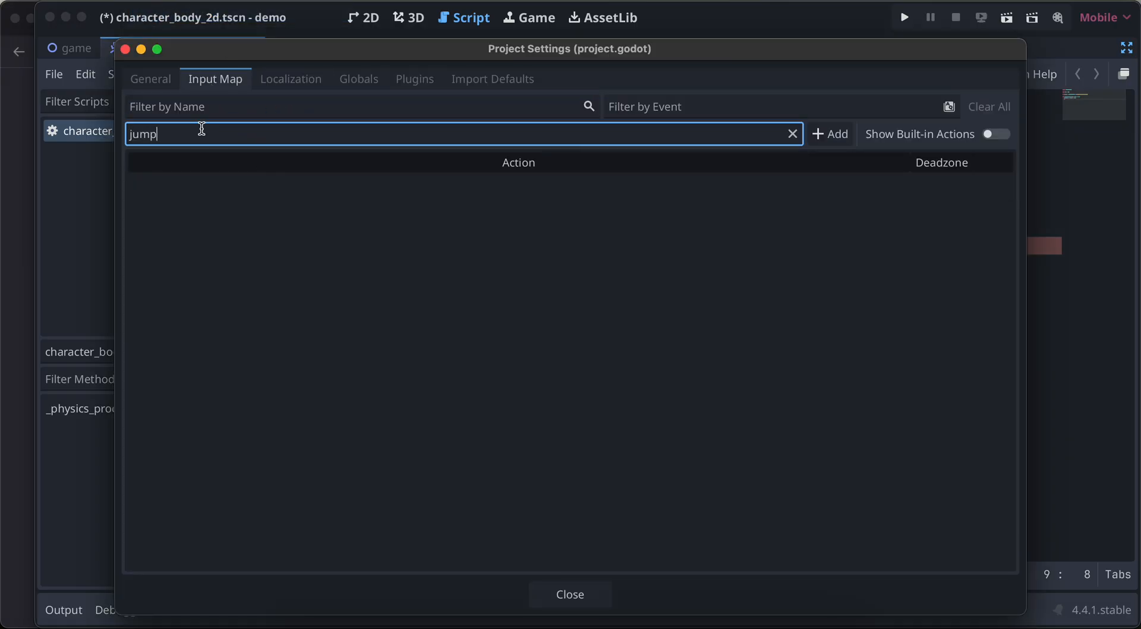
left_click(829, 134)
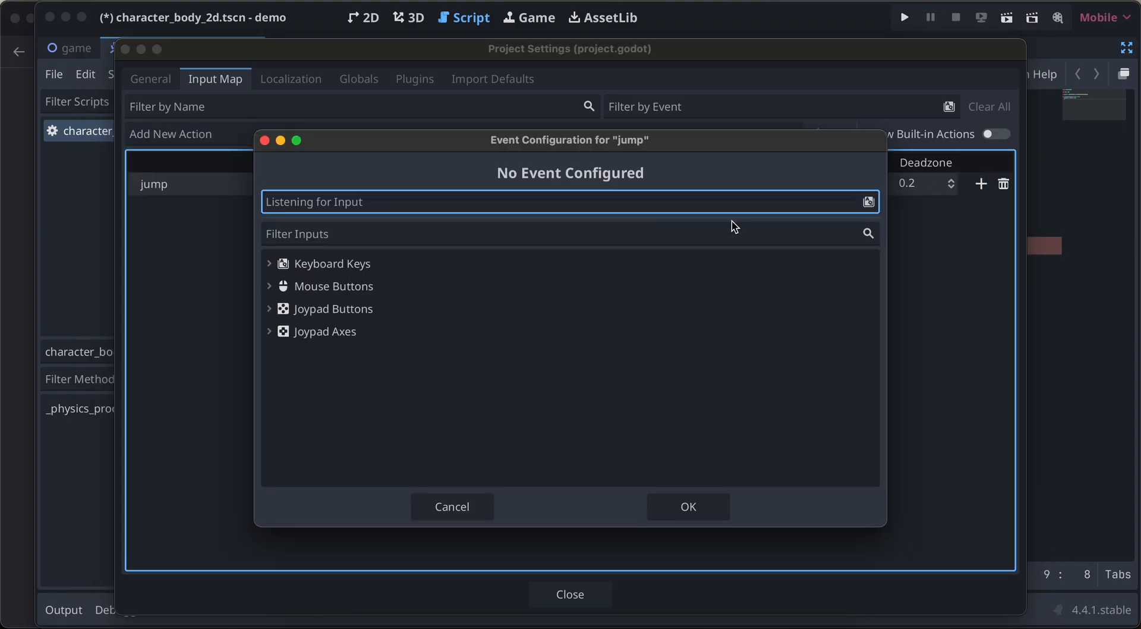
key("space")
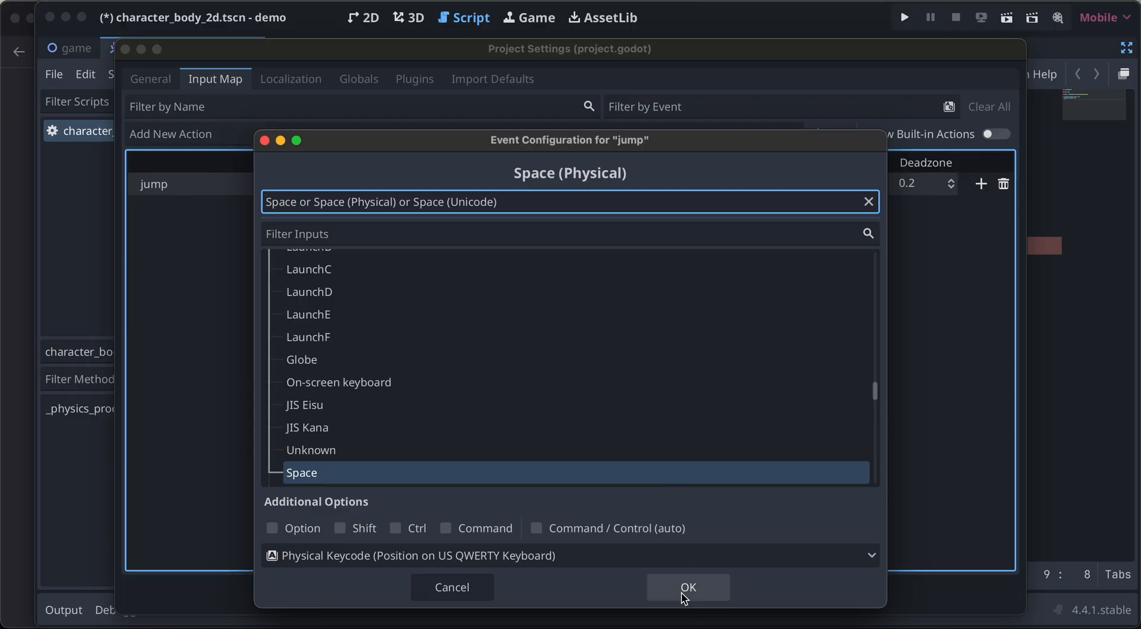
left_click(687, 587)
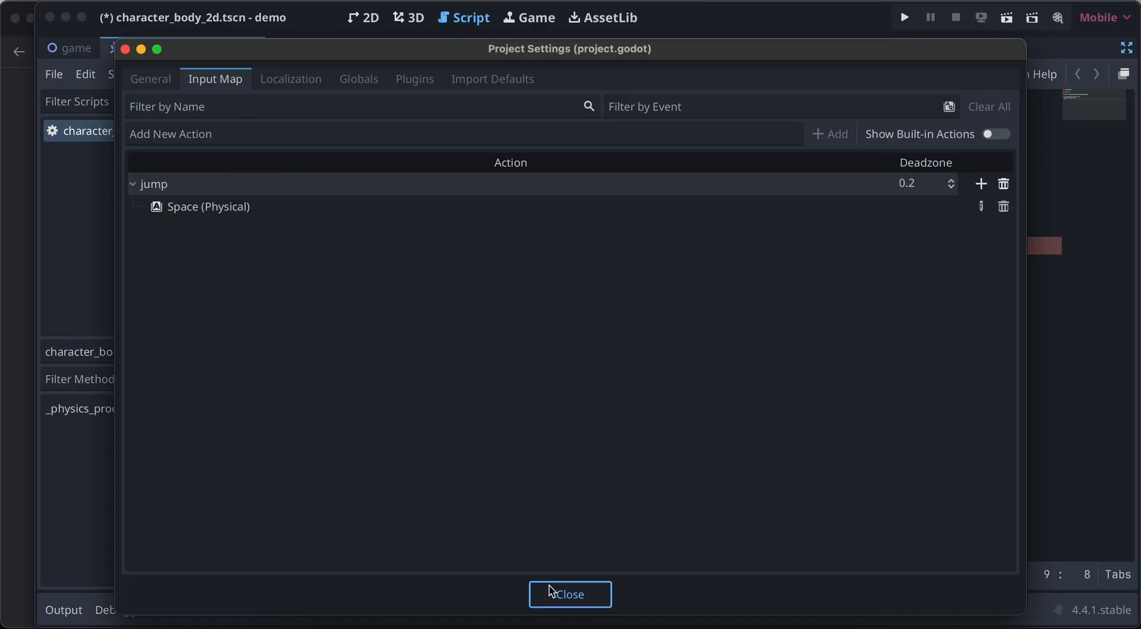
left_click(569, 593)
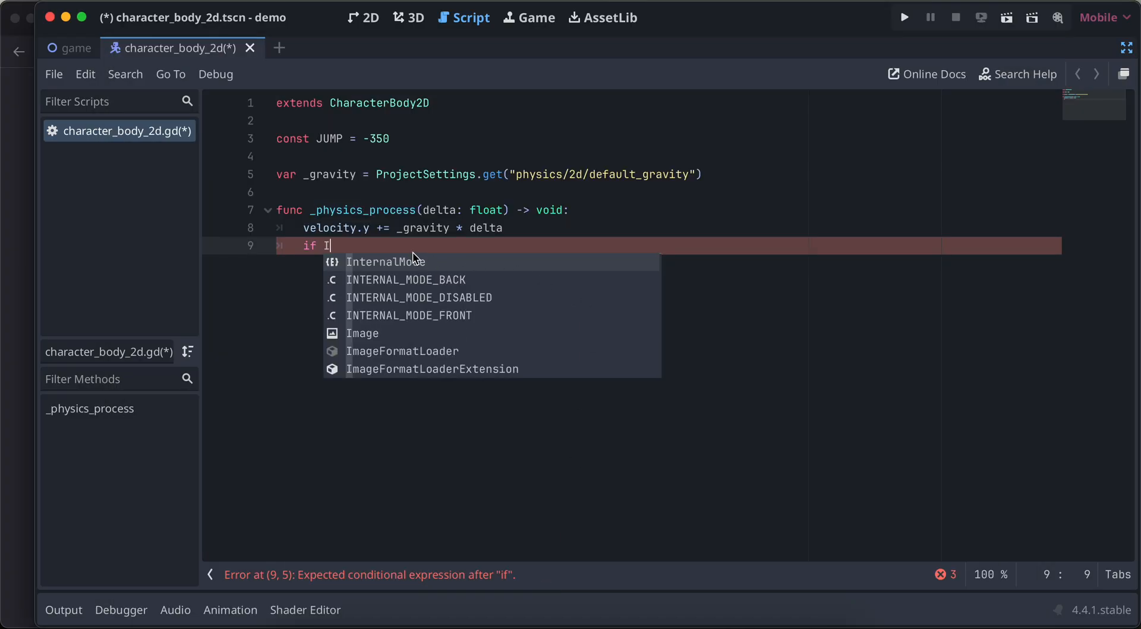
- Set velocity.y = JUMP when 'jump' is pressed, call move_and_slide(), and save the script
type("nput.is_action_pressed(\"jump\"):")
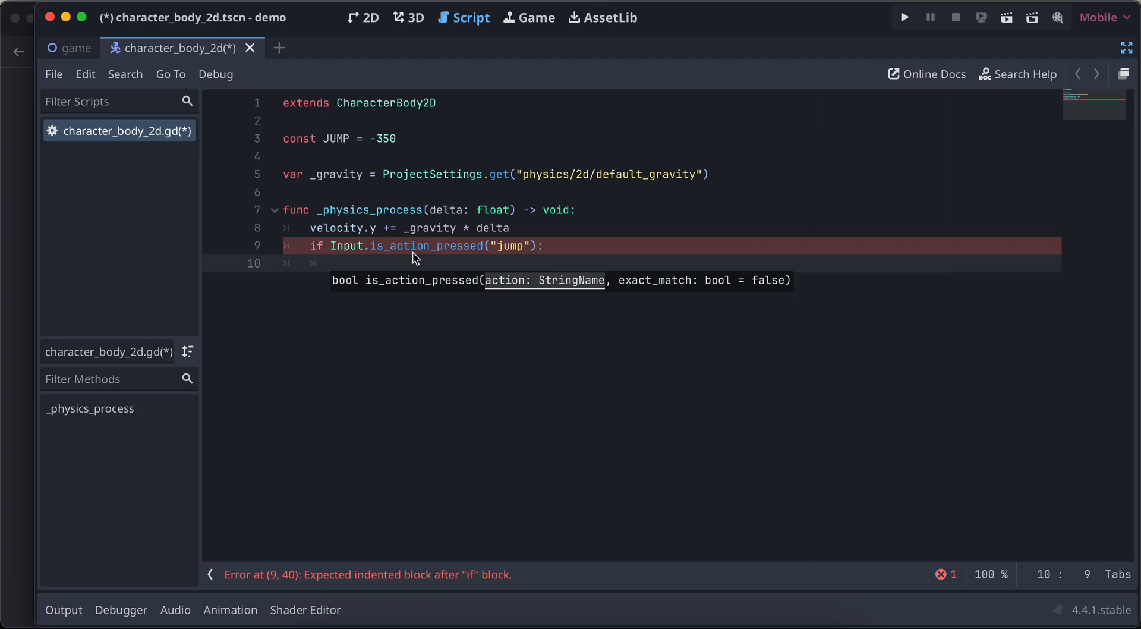
type("velocity.y")
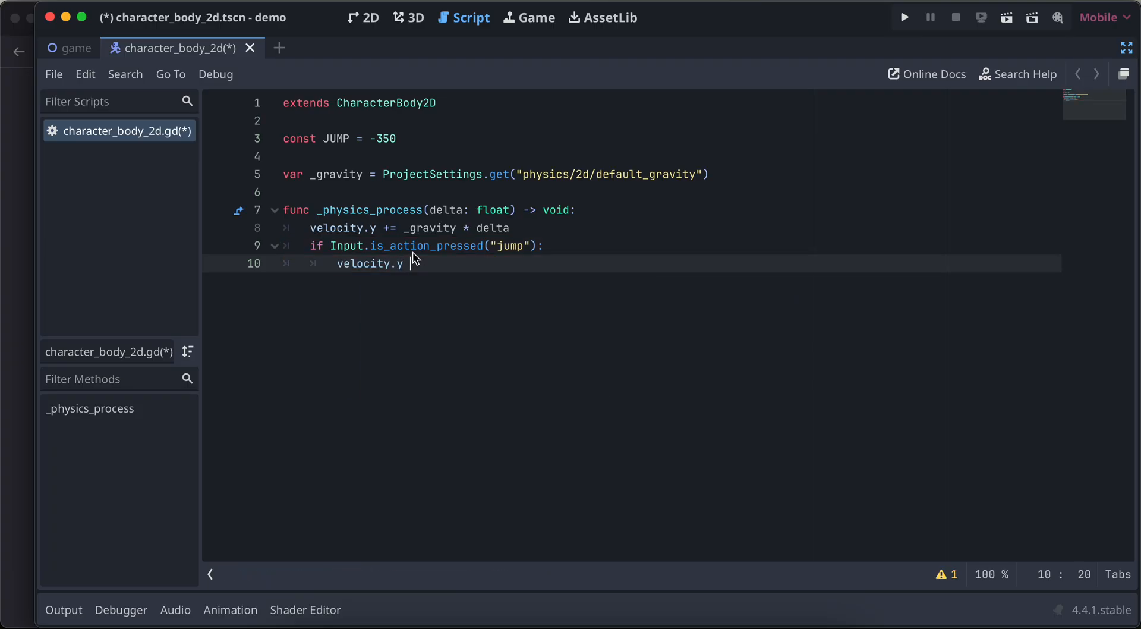
type("=")
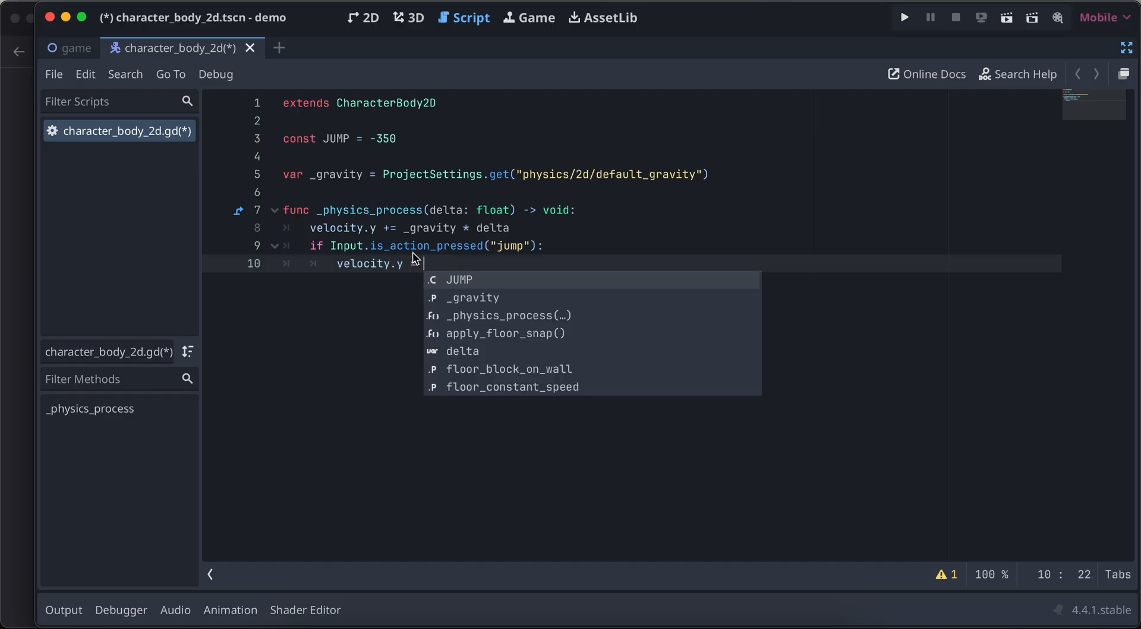
type("JUMP")
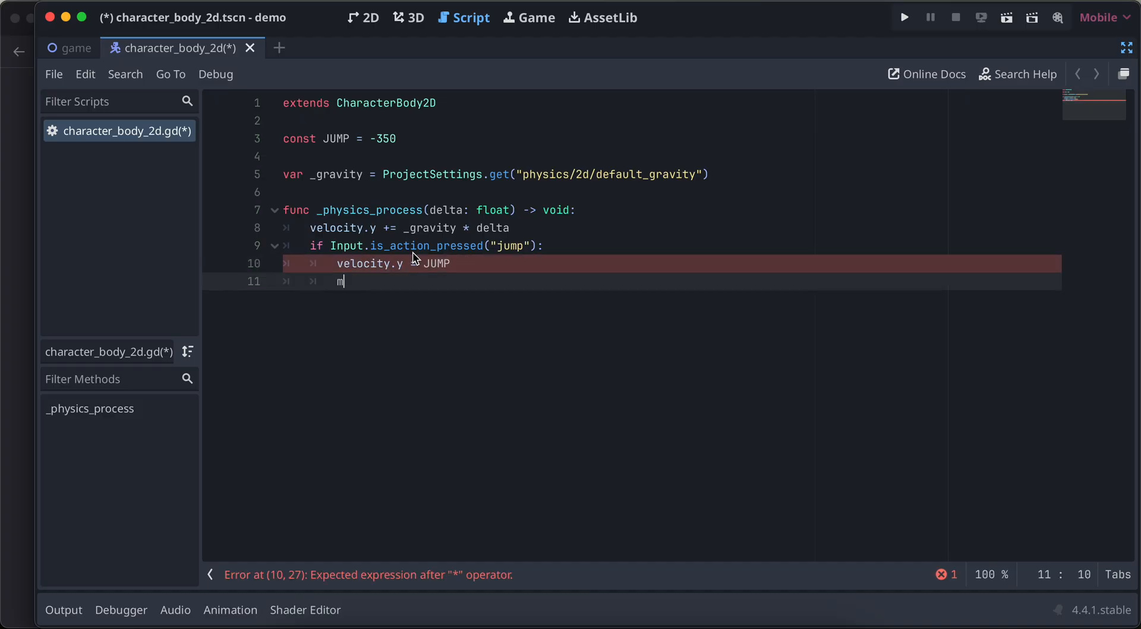
type("ove_and_slide()")
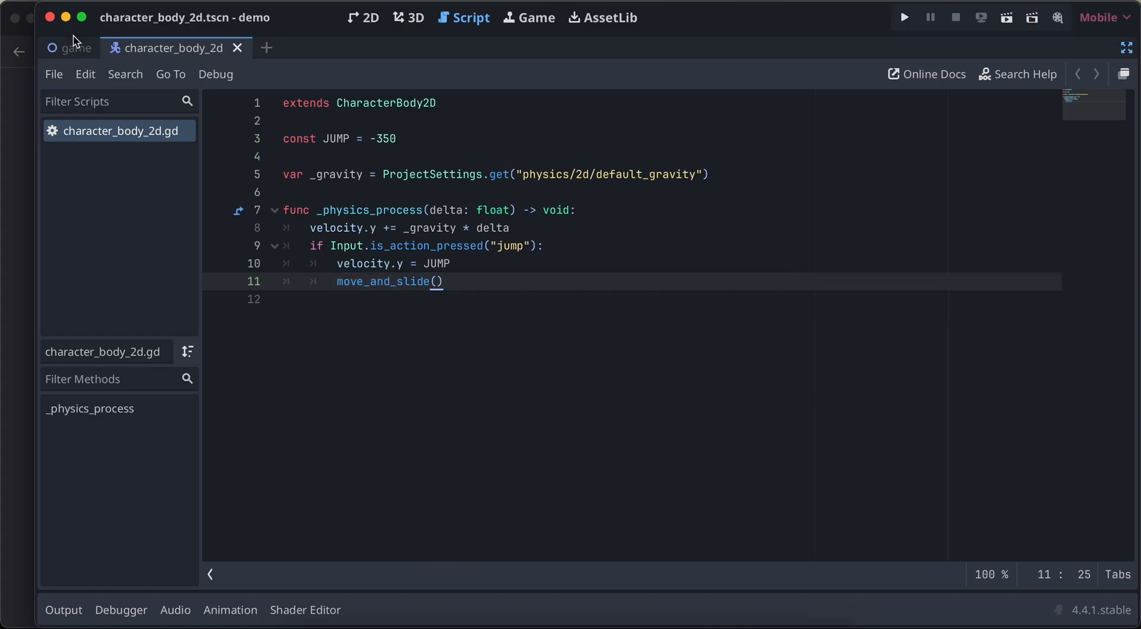
left_click(72, 48)
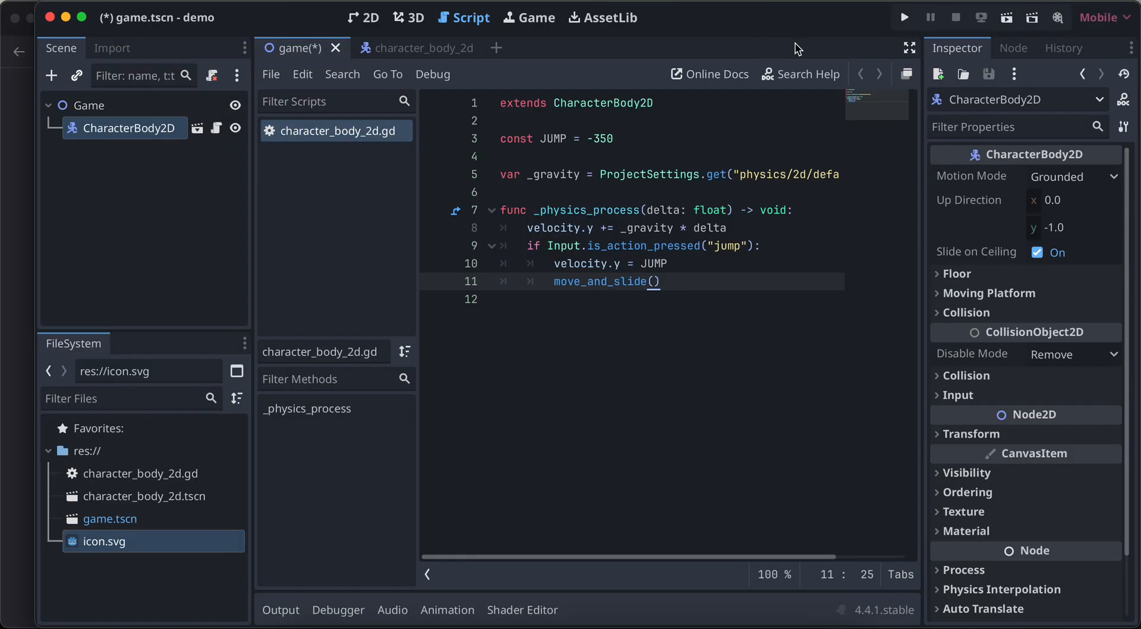
- Test-run the game, move the character instance to (170, 198), and reopen its script
left_click(905, 17)
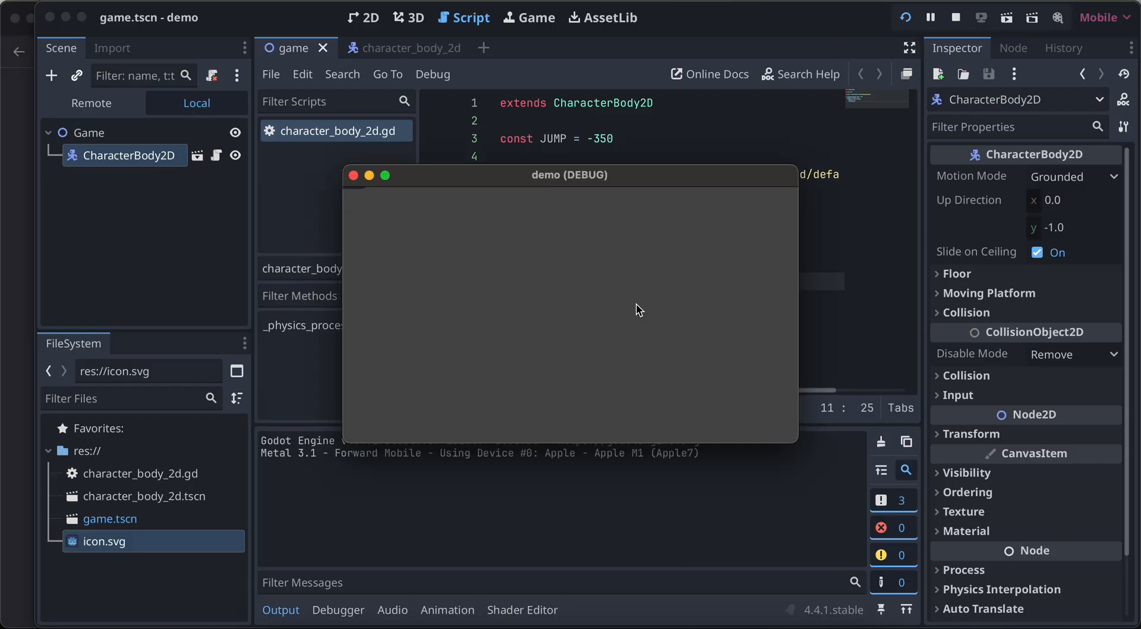
mouse_move(433, 183)
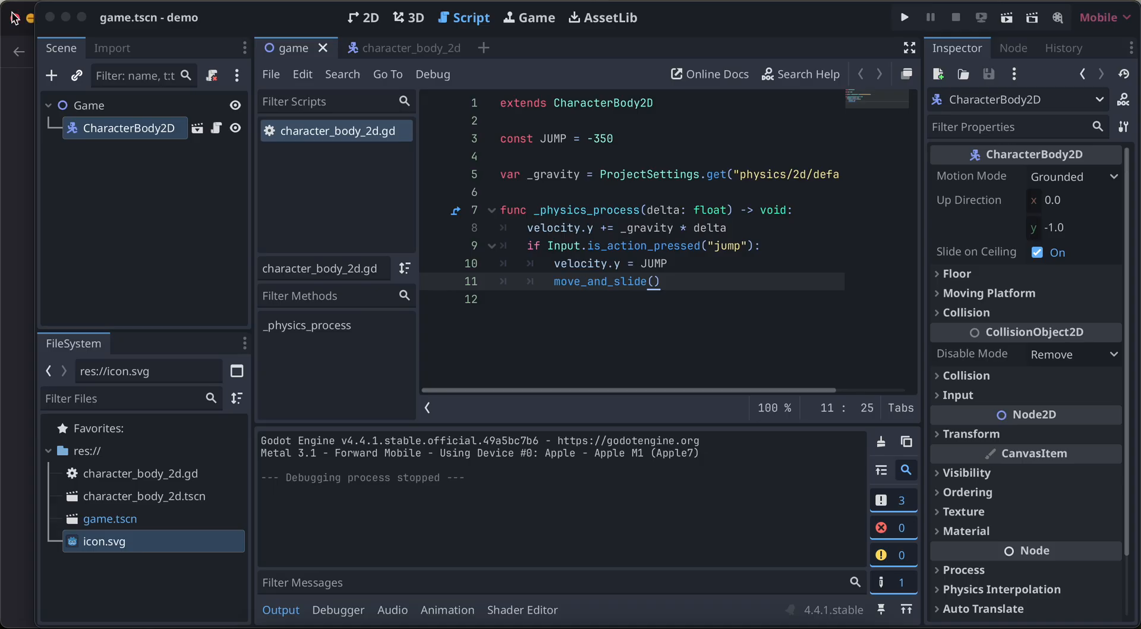
left_click(90, 104)
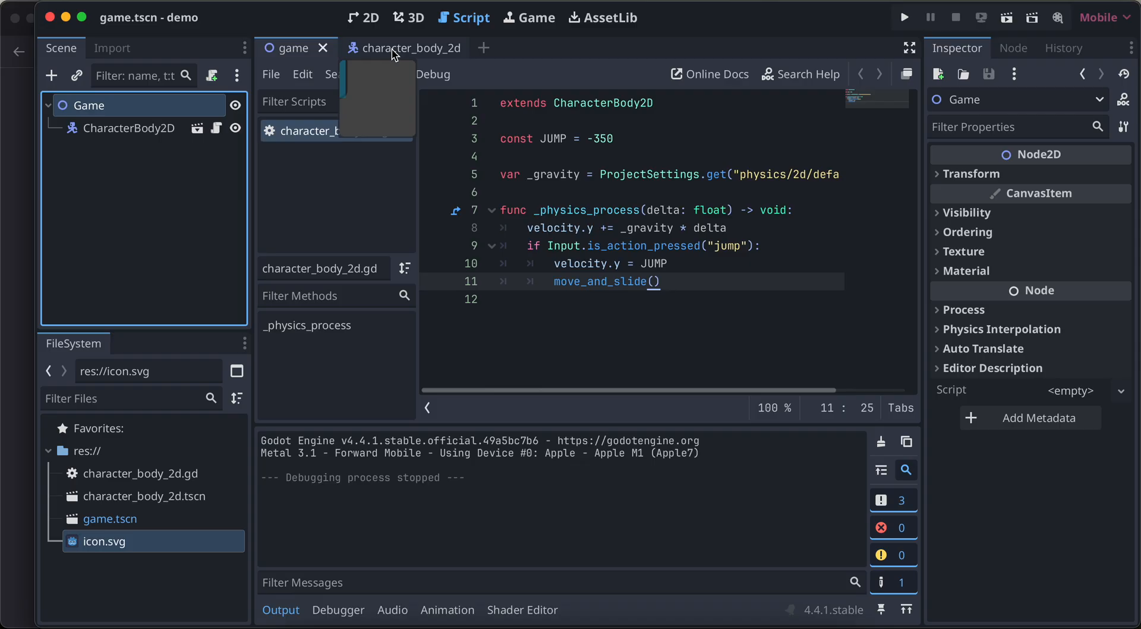
mouse_move(396, 58)
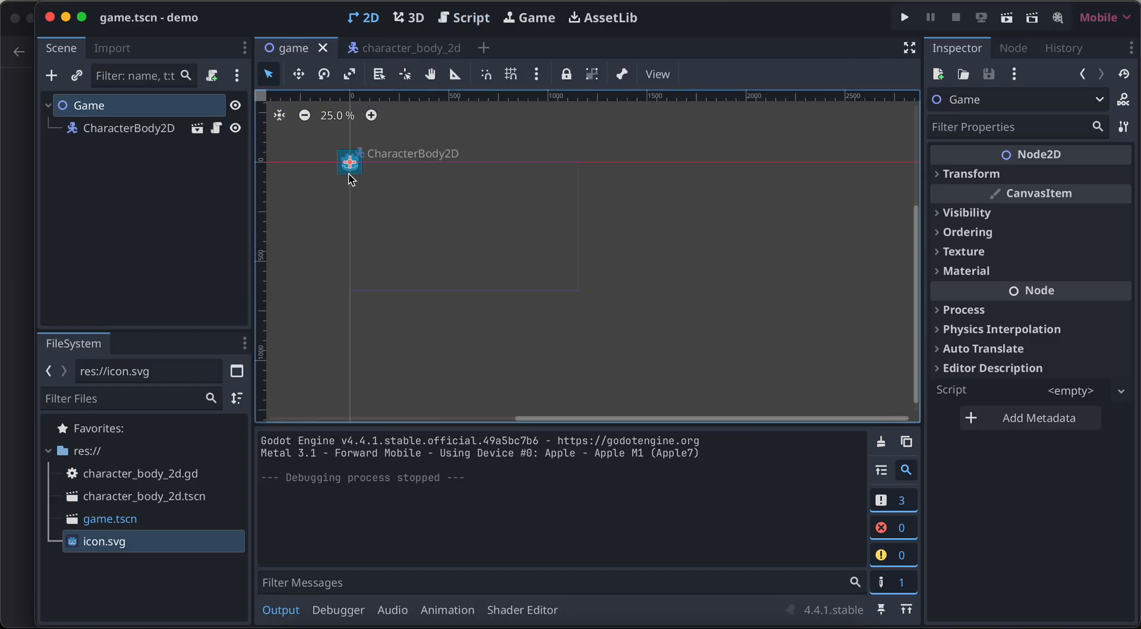
left_click_drag(349, 162, 383, 204)
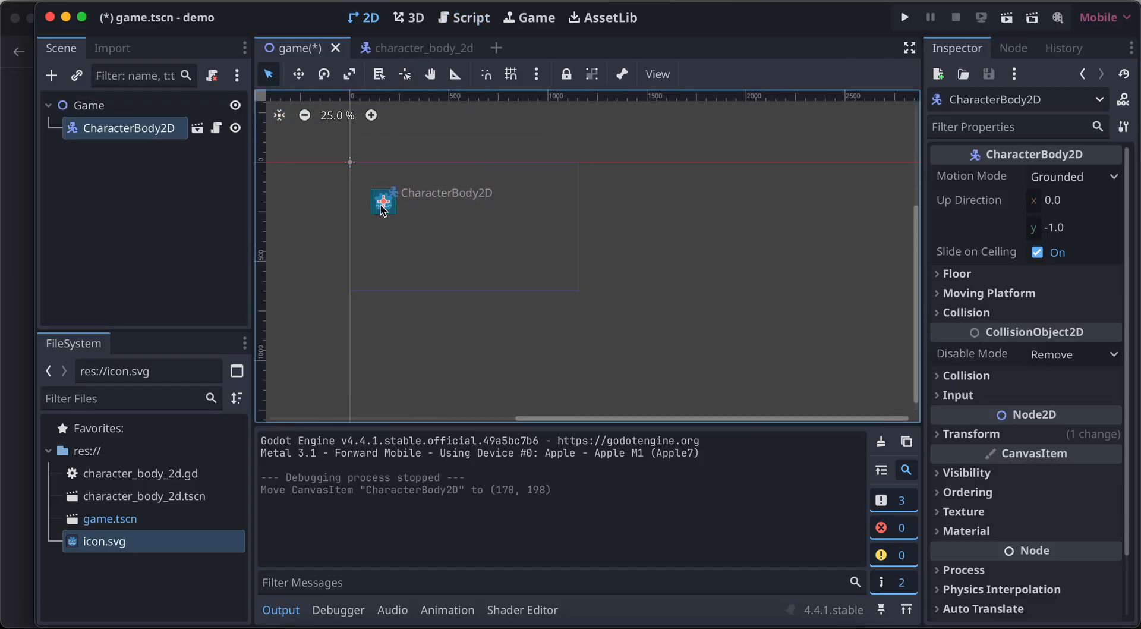
left_click(416, 48)
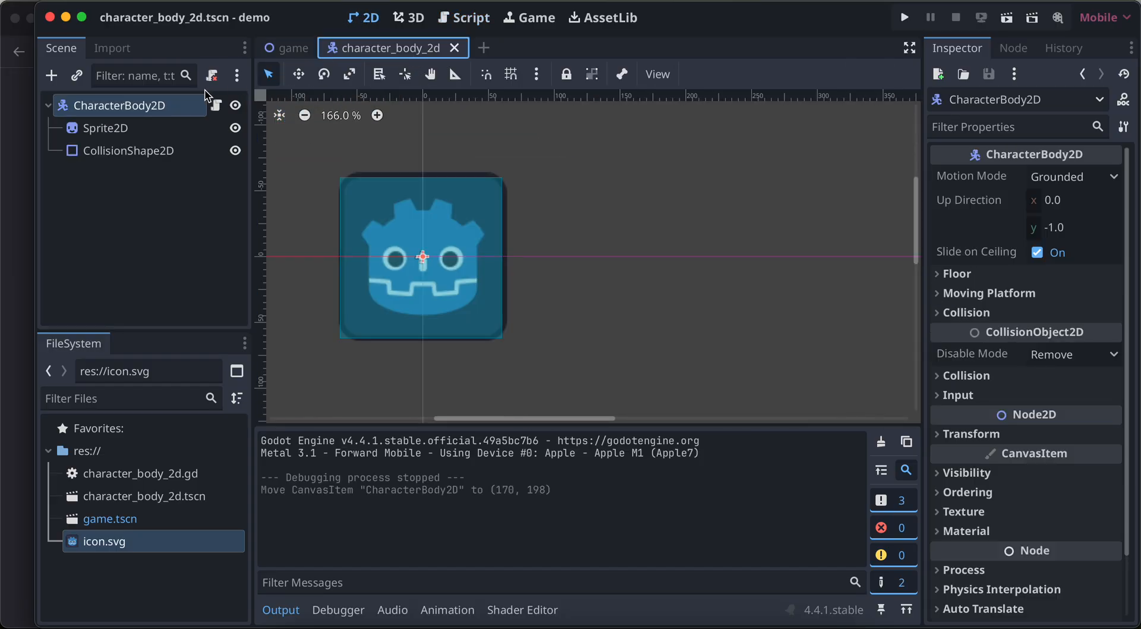
left_click(470, 17)
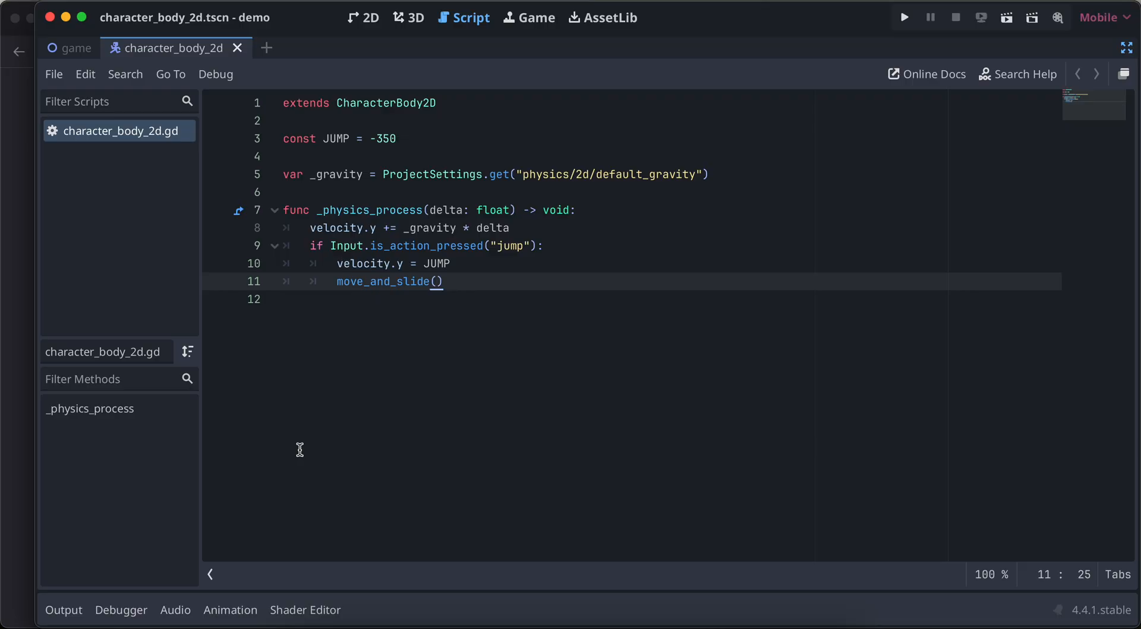
mouse_move(528, 222)
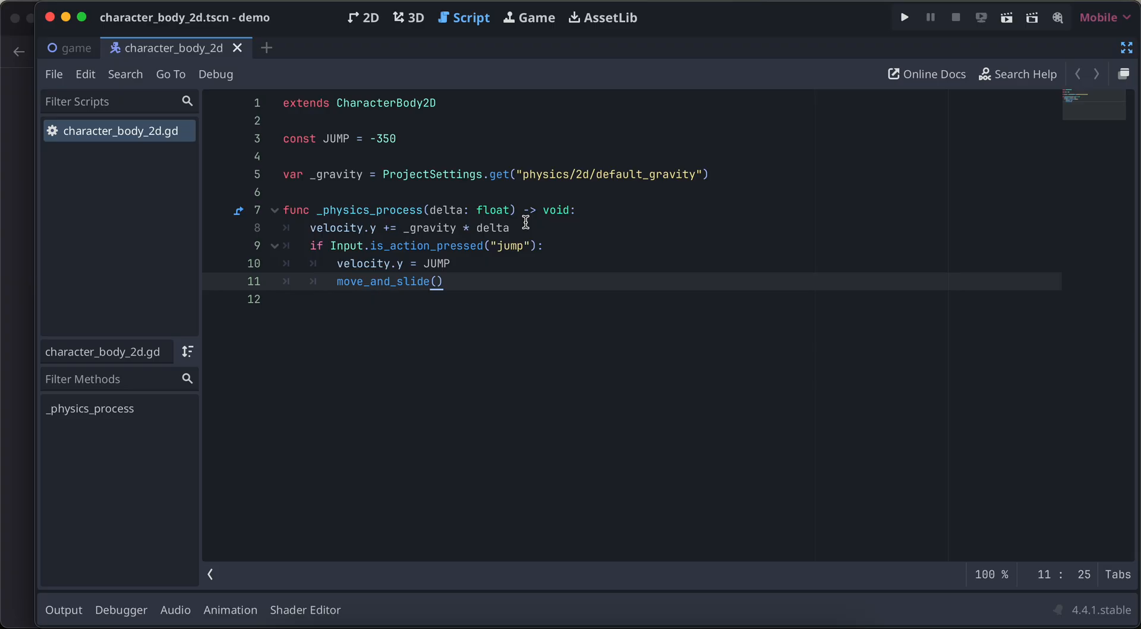
mouse_move(904, 17)
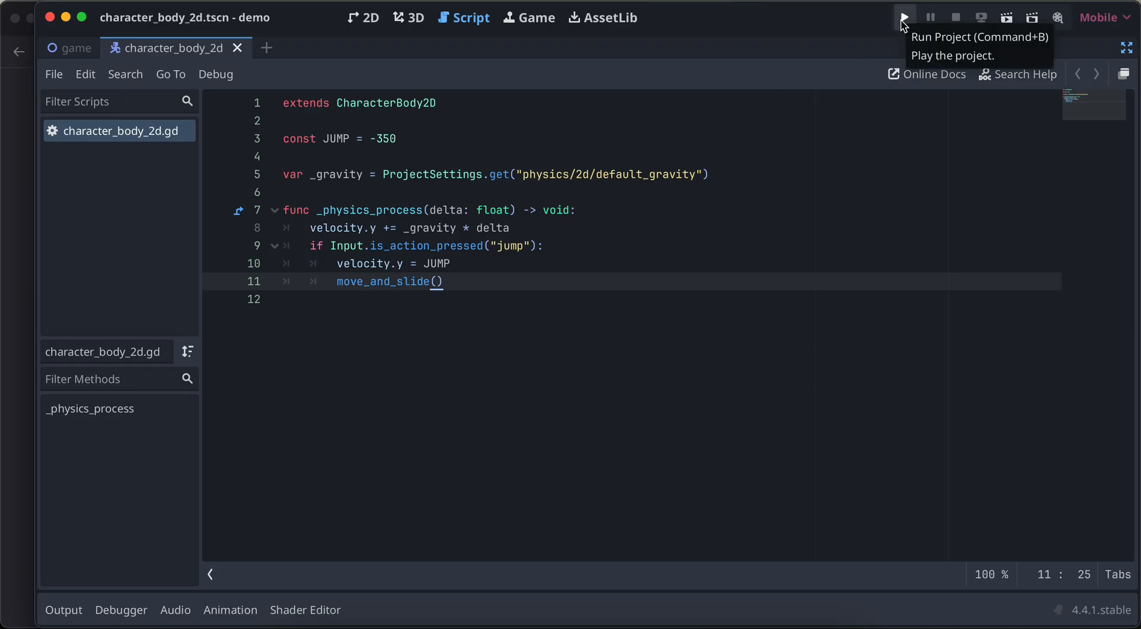
- Run the project to watch the character fall, then close the game window
left_click(904, 16)
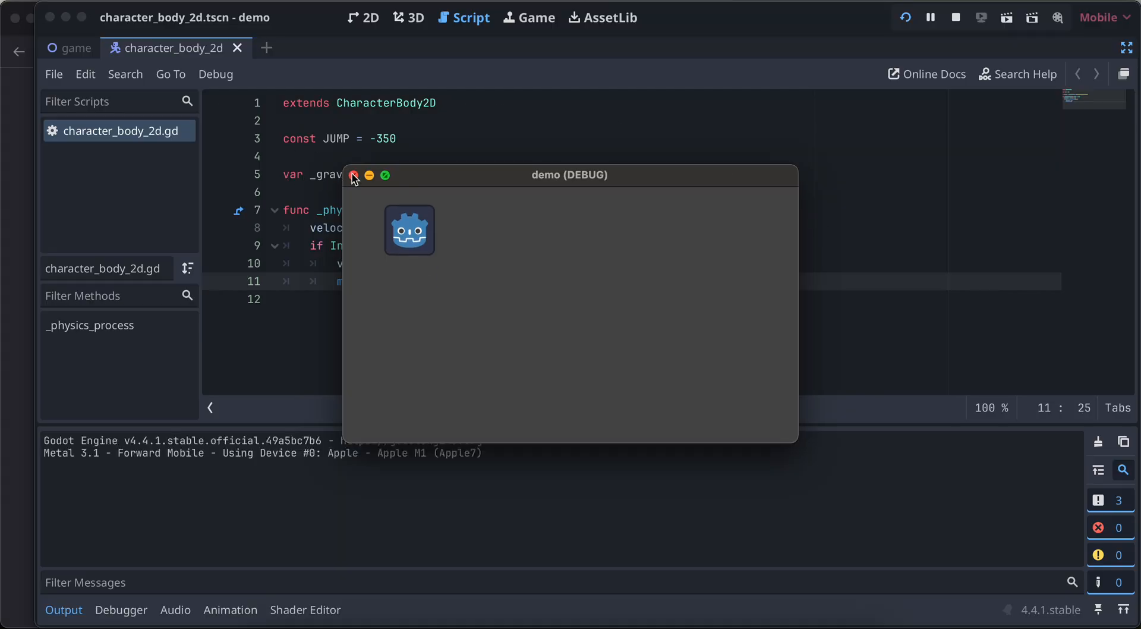
left_click(354, 175)
type("St")
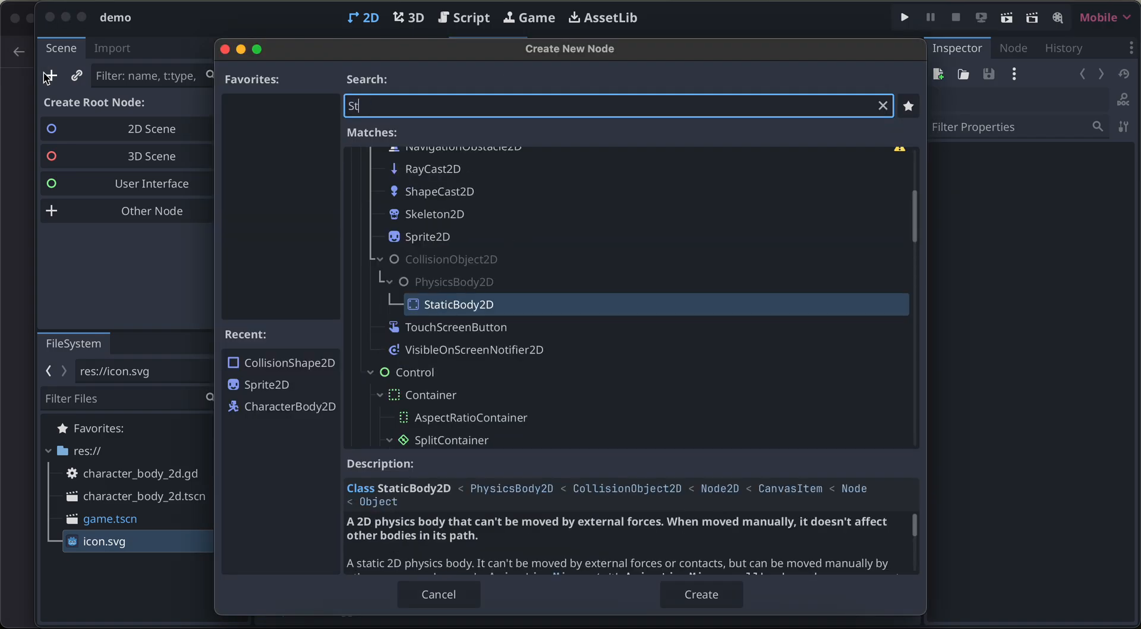
- Make a StaticBody2D root with two CollisionShape2D children, giving CollisionShape2D2 a WorldBoundaryShape2D
left_click(700, 593)
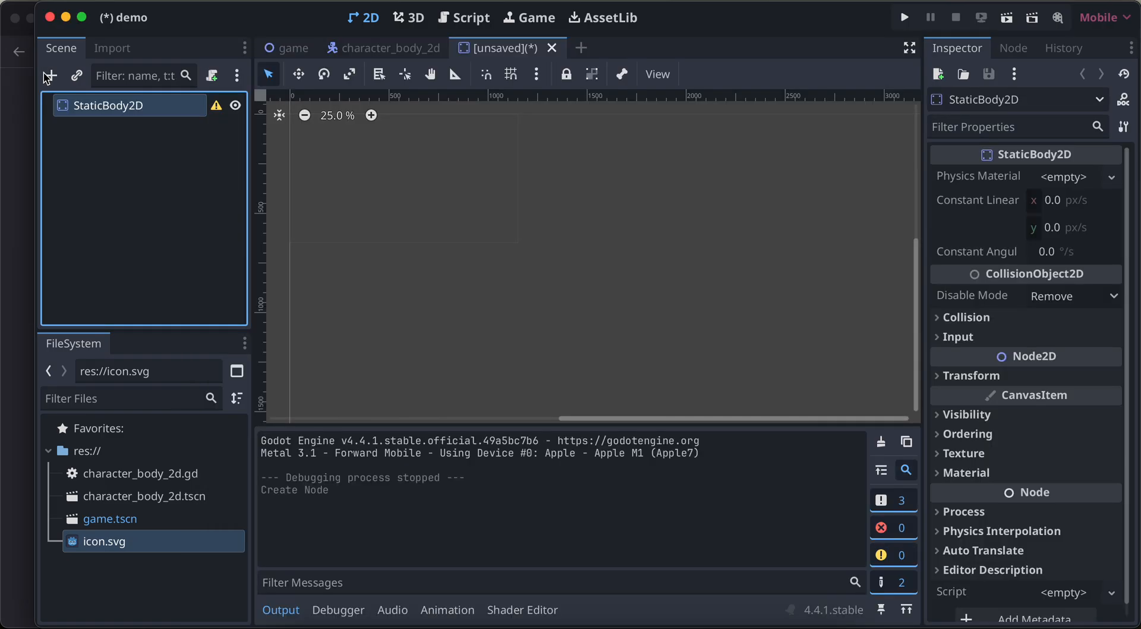
mouse_move(50, 75)
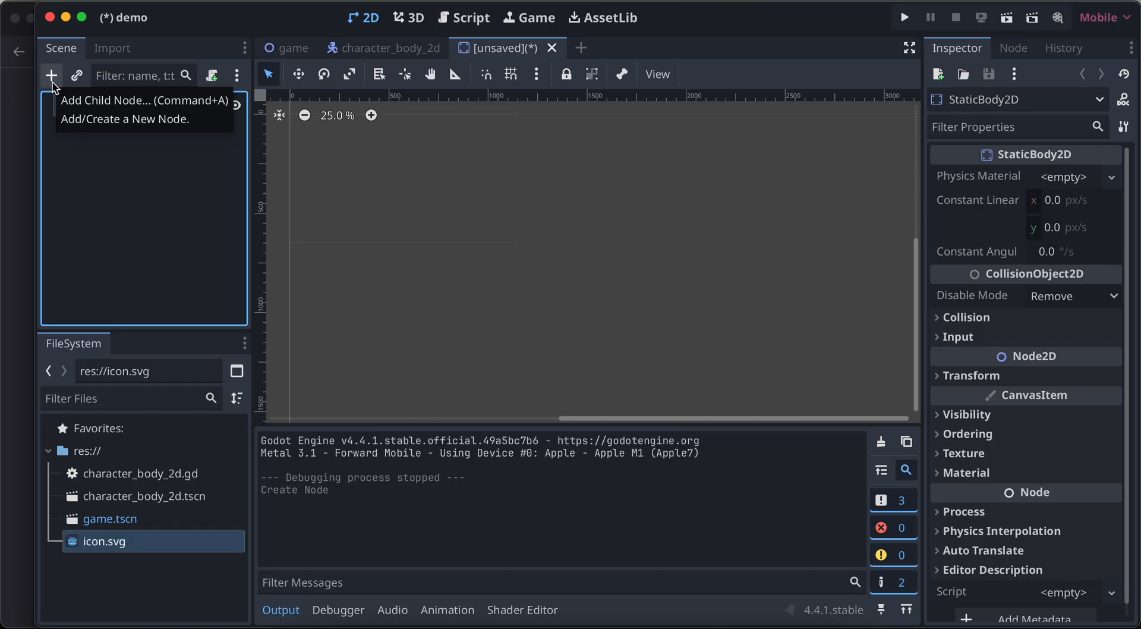
left_click(49, 74)
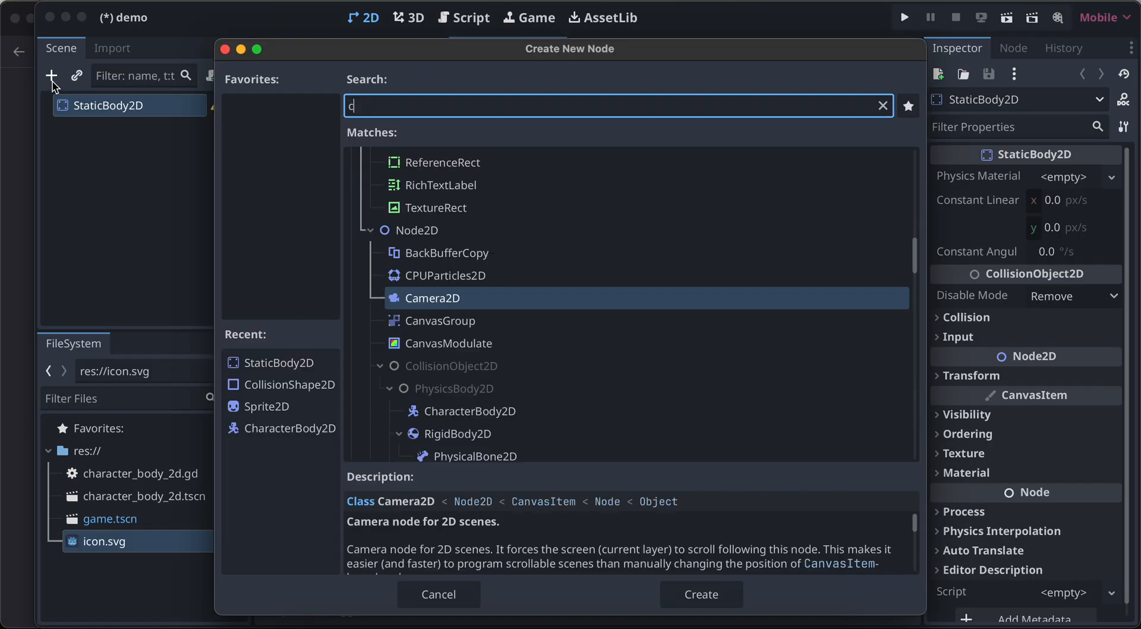
left_click(699, 593)
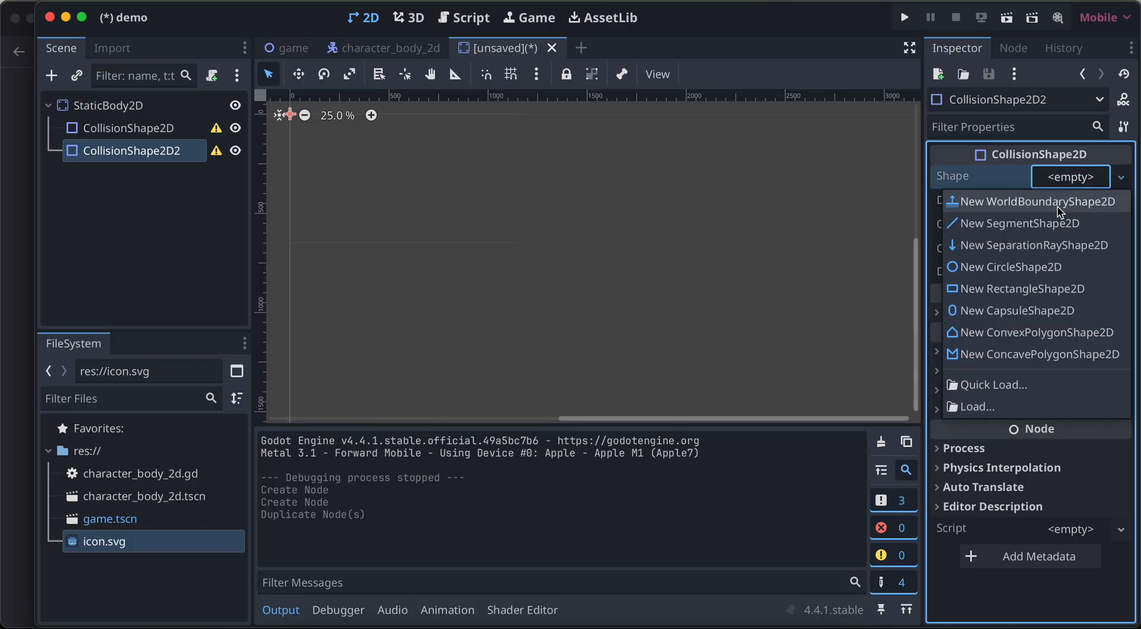
left_click(1035, 201)
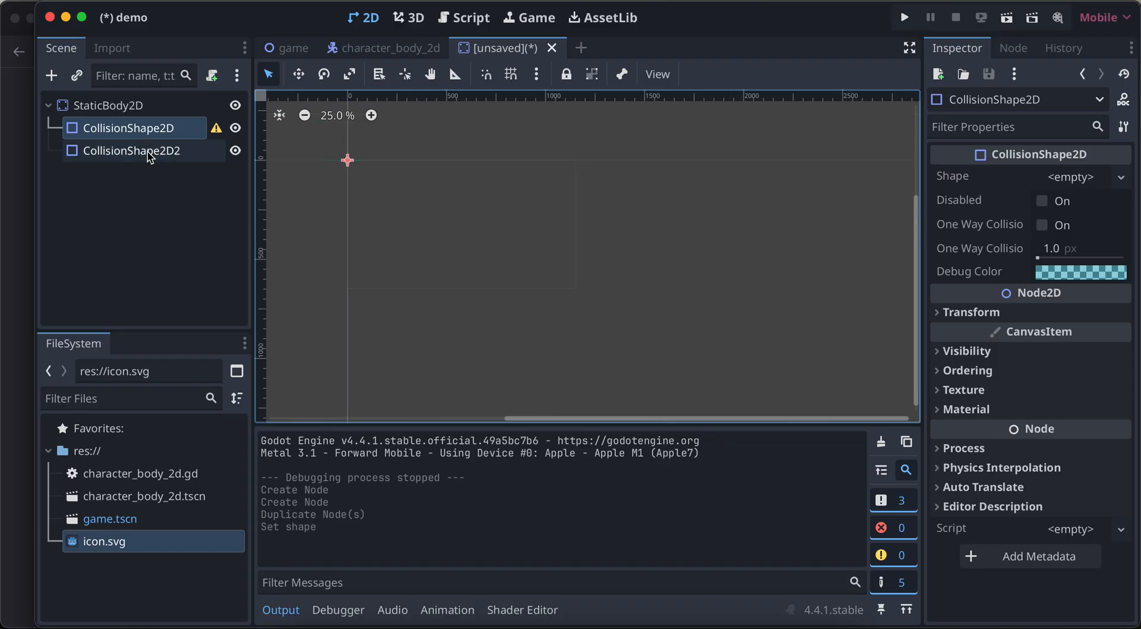
left_click(130, 150)
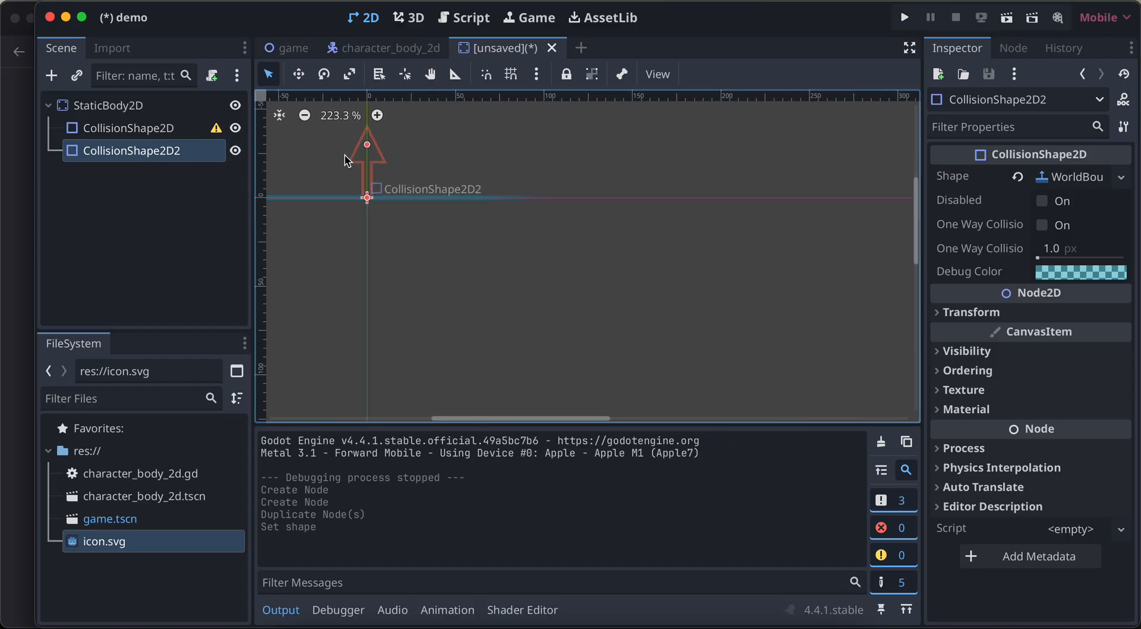
- Drag CollisionShape2D2 down to about (0, 671), then select the first CollisionShape2D
scroll("down", 3)
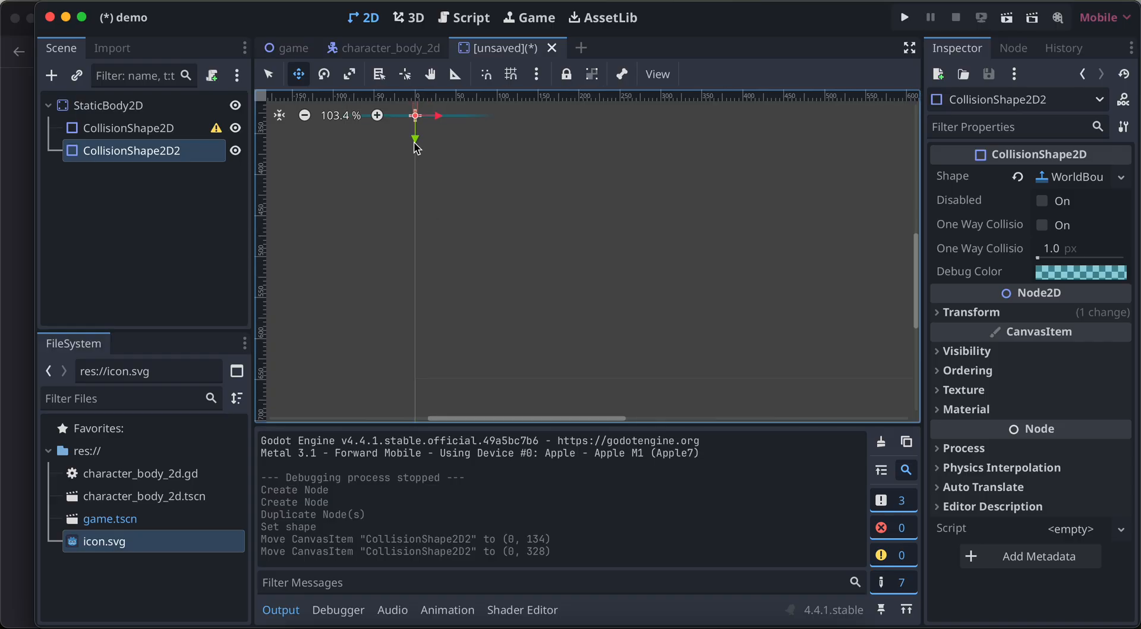
left_click_drag(415, 138, 423, 220)
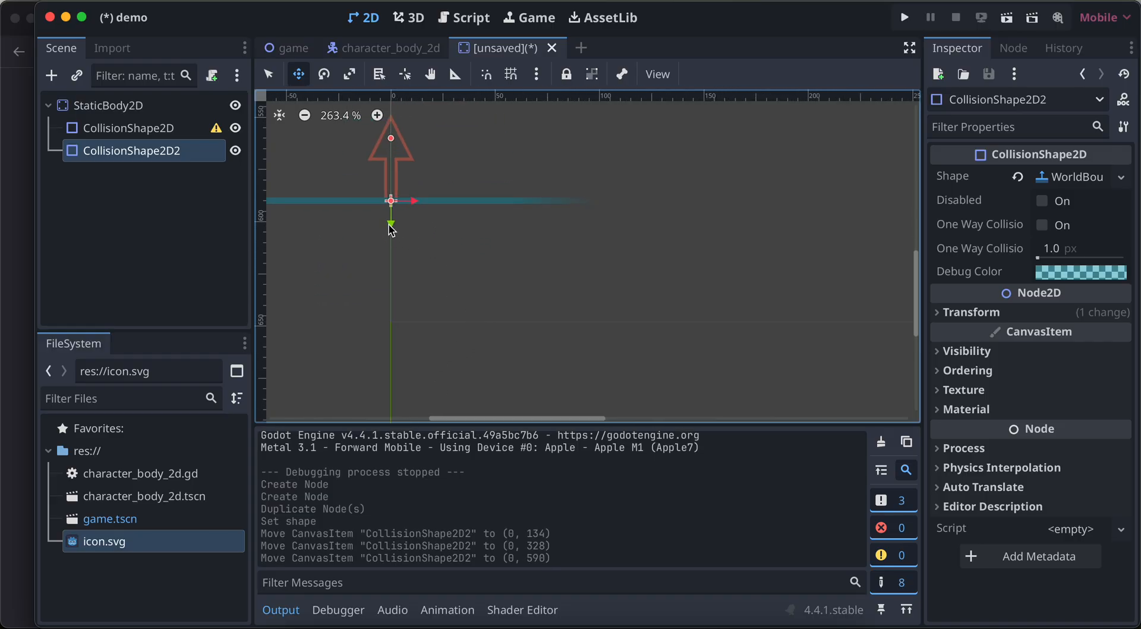
left_click_drag(391, 200, 391, 372)
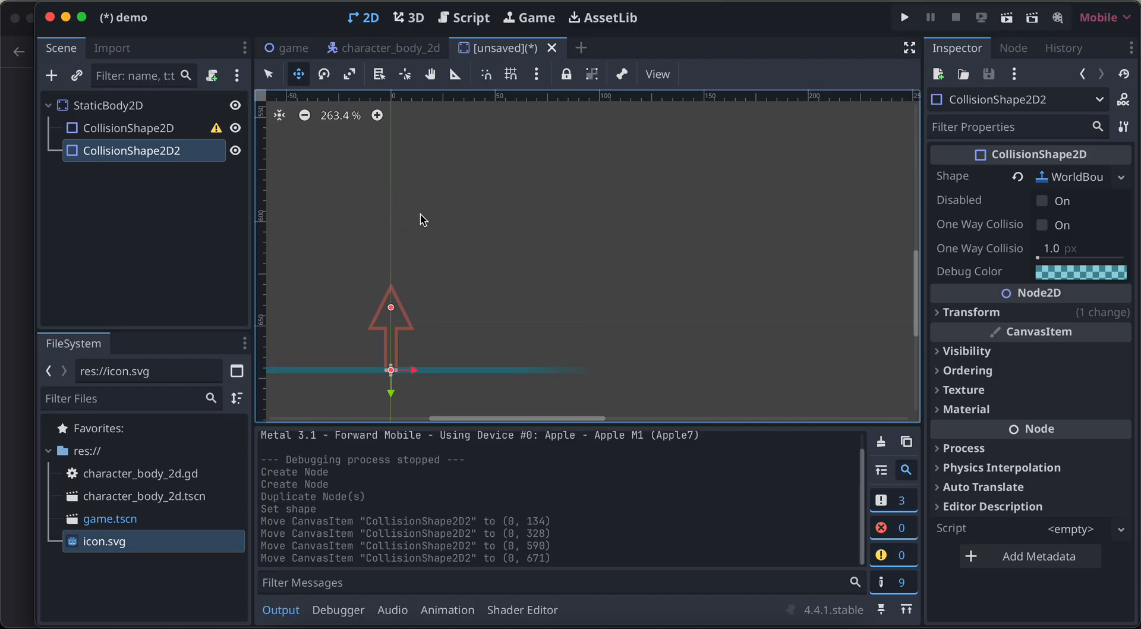
left_click(130, 128)
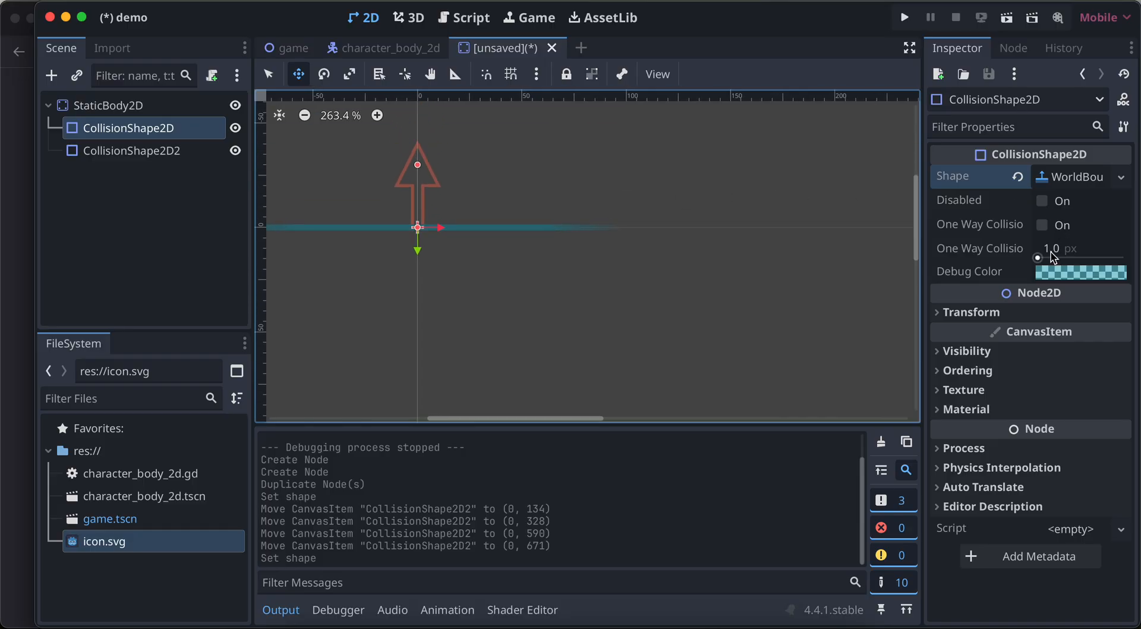
- Set the first boundary's normal to (0, 1), save as static_body_2d.tscn, and return to game.tscn
left_click(1064, 176)
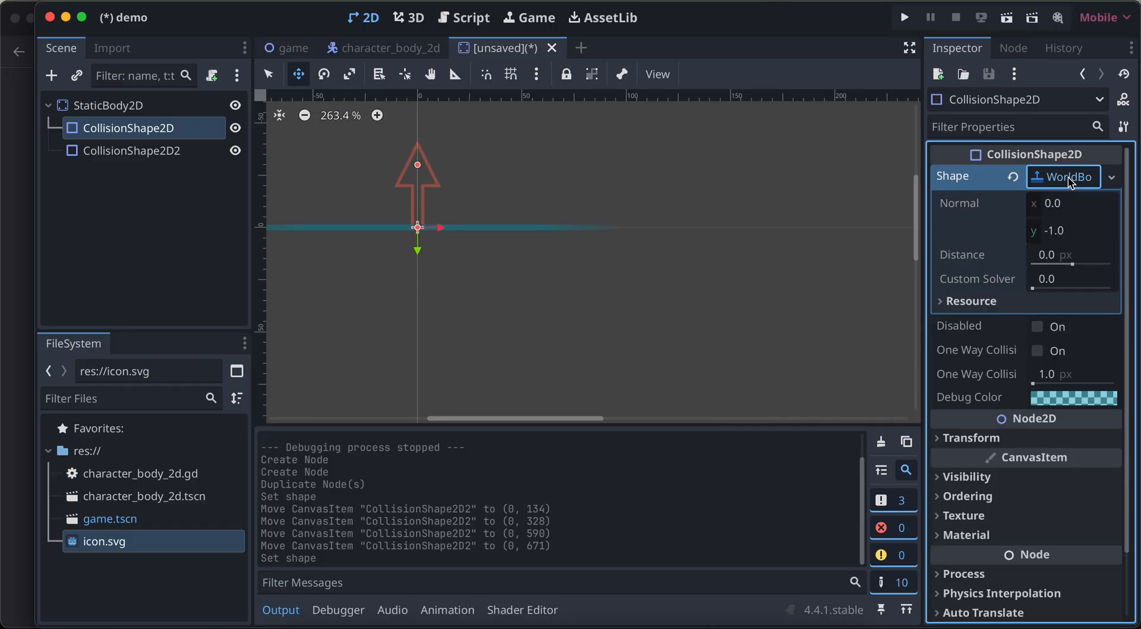
mouse_move(983, 305)
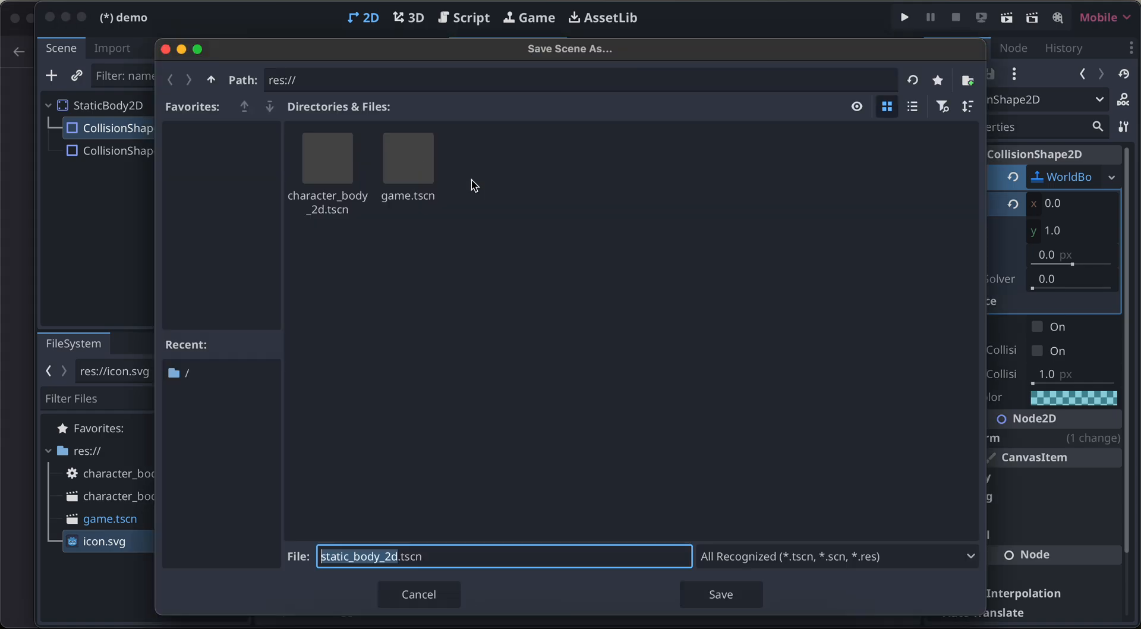
left_click(720, 594)
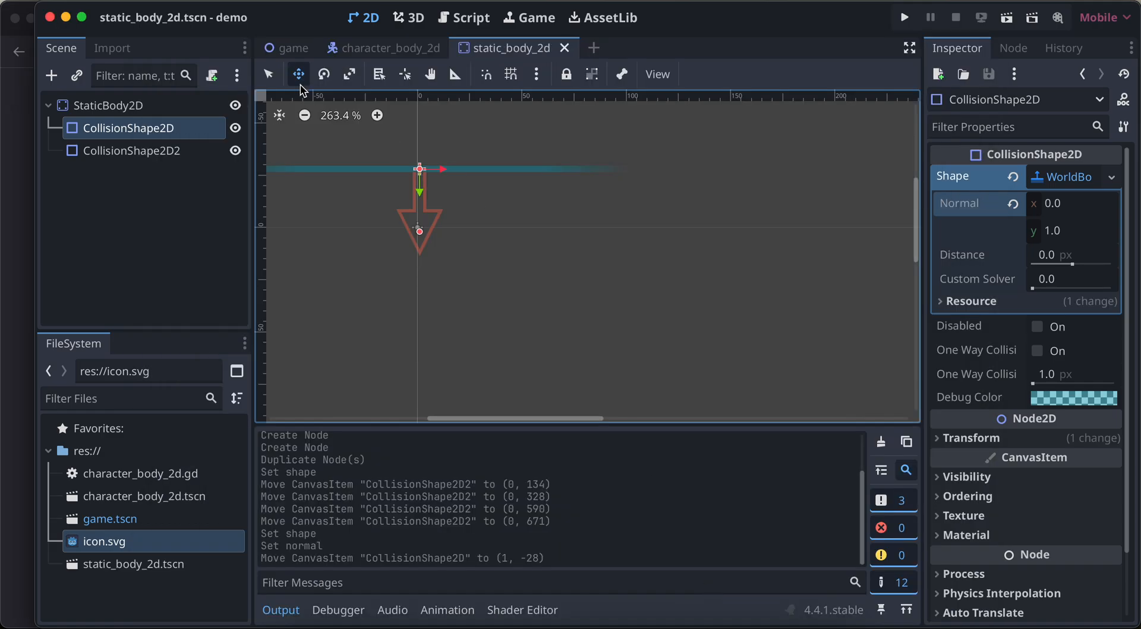
left_click(294, 48)
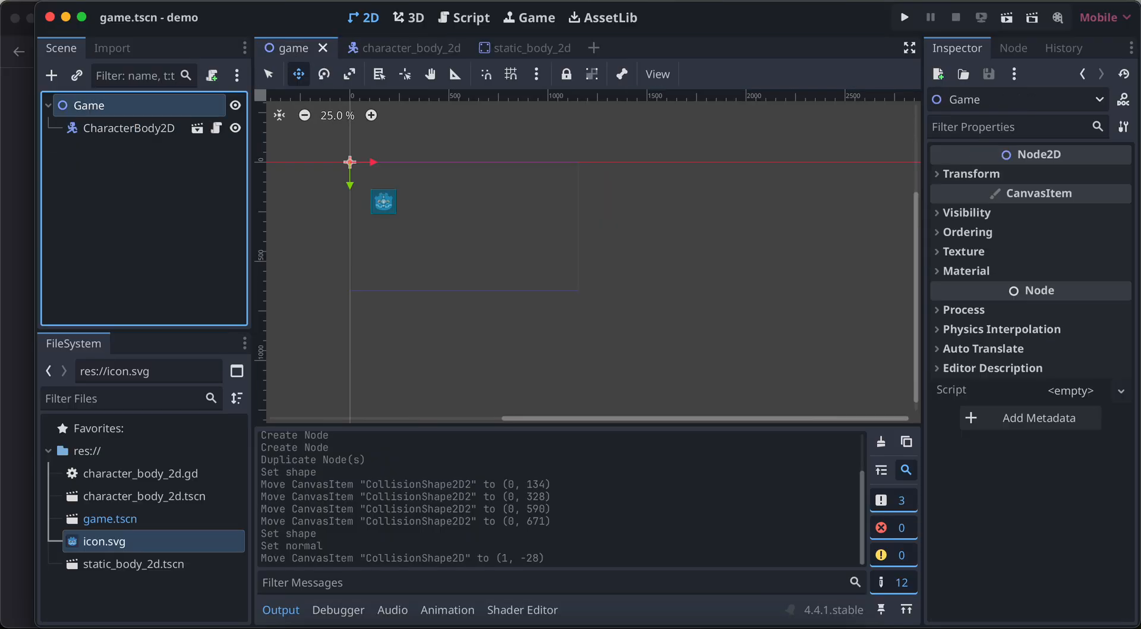
mouse_move(904, 16)
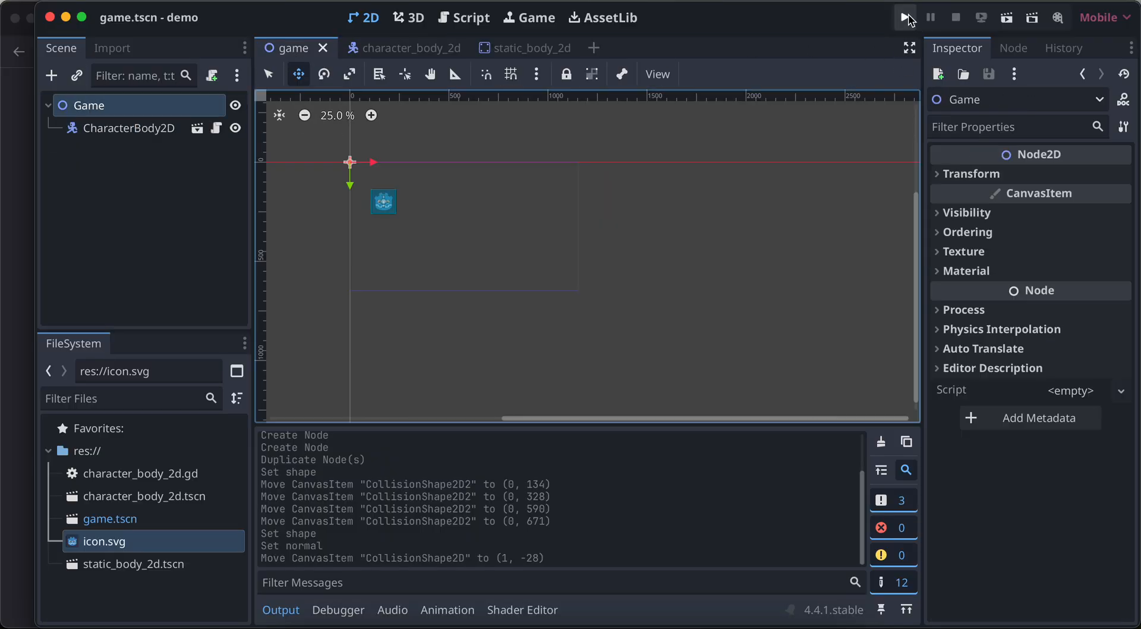
- Test-run the game, close it, and instance static_body_2d.tscn under the Game node
left_click(905, 17)
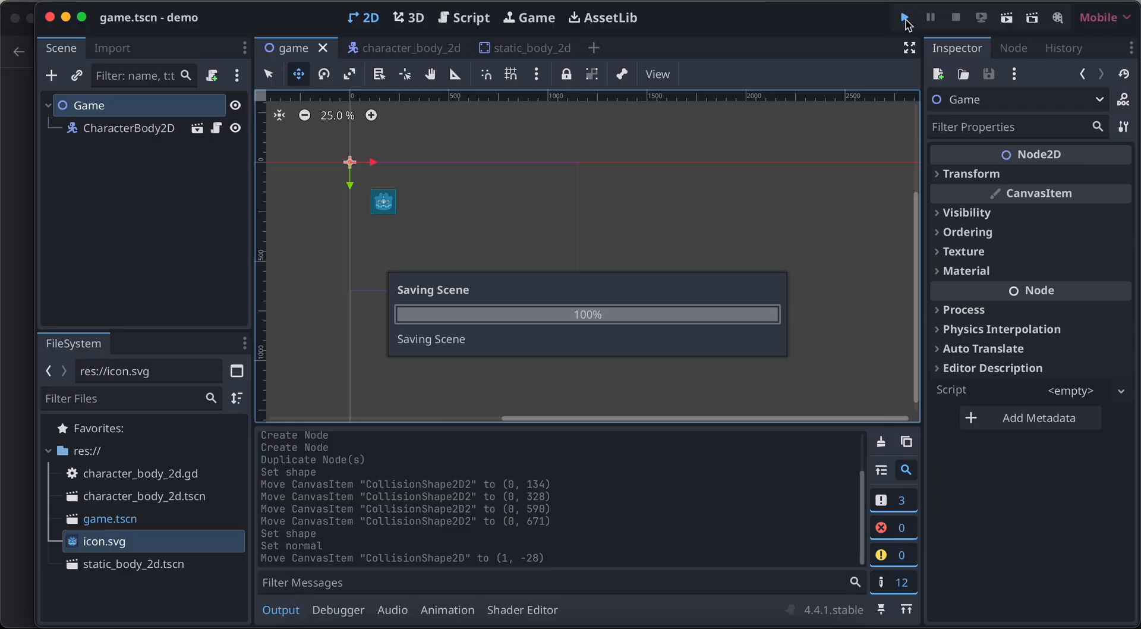
left_click(905, 17)
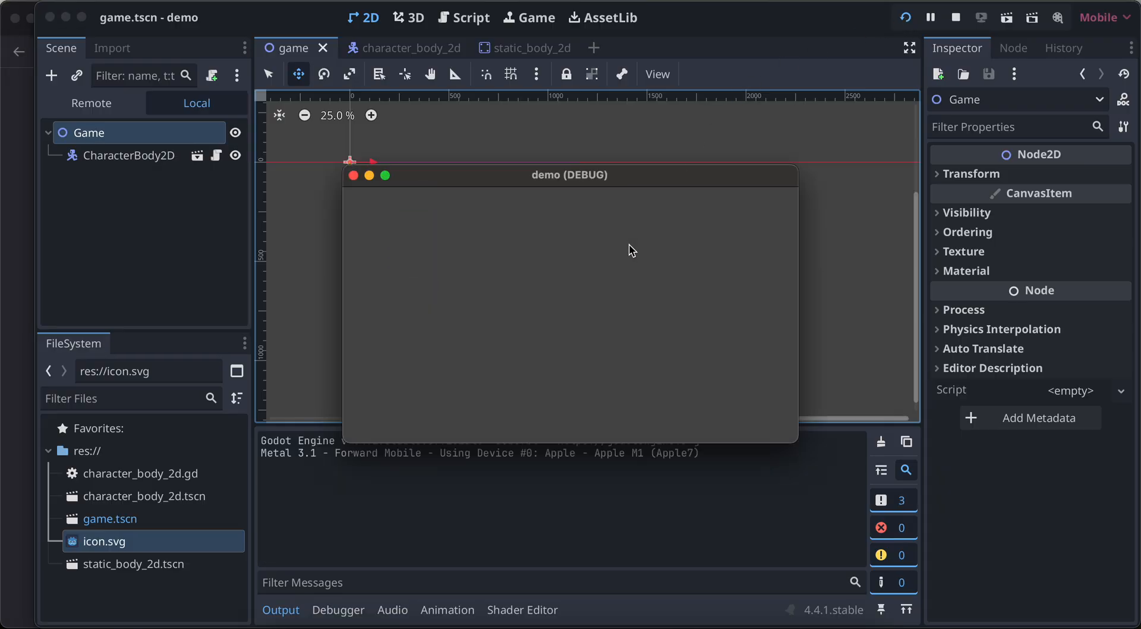
left_click(956, 17)
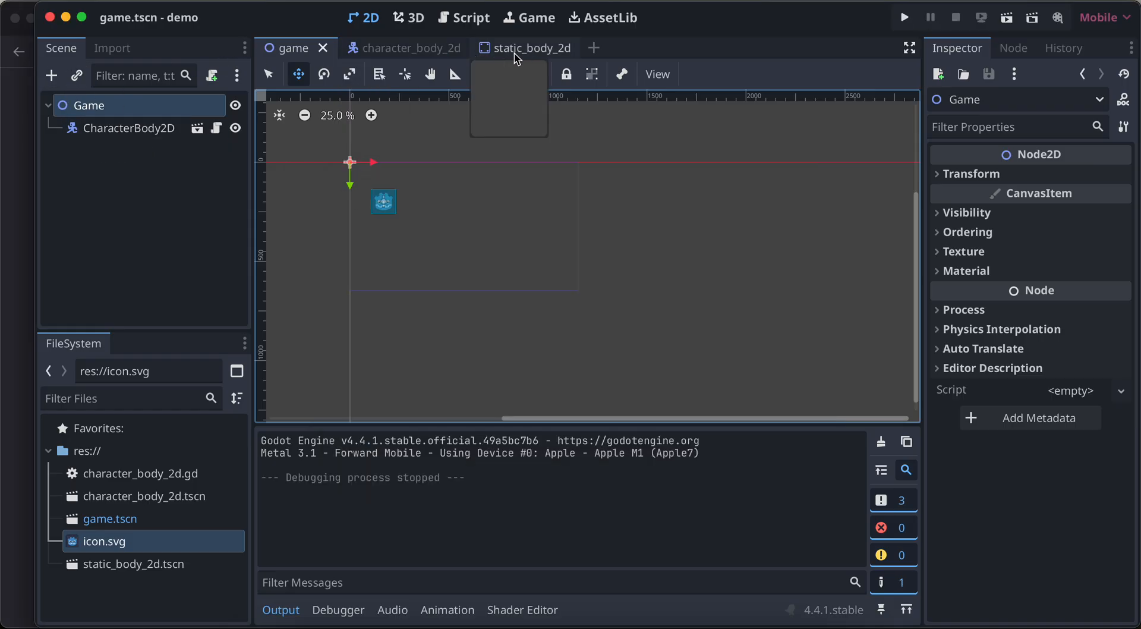
left_click(77, 75)
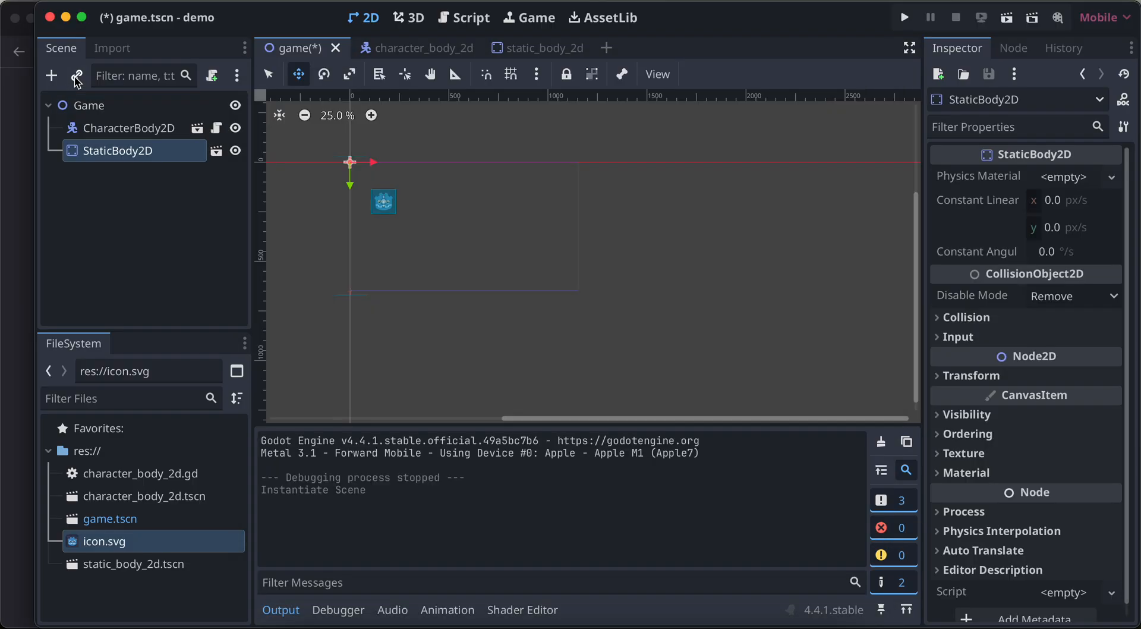
mouse_move(905, 17)
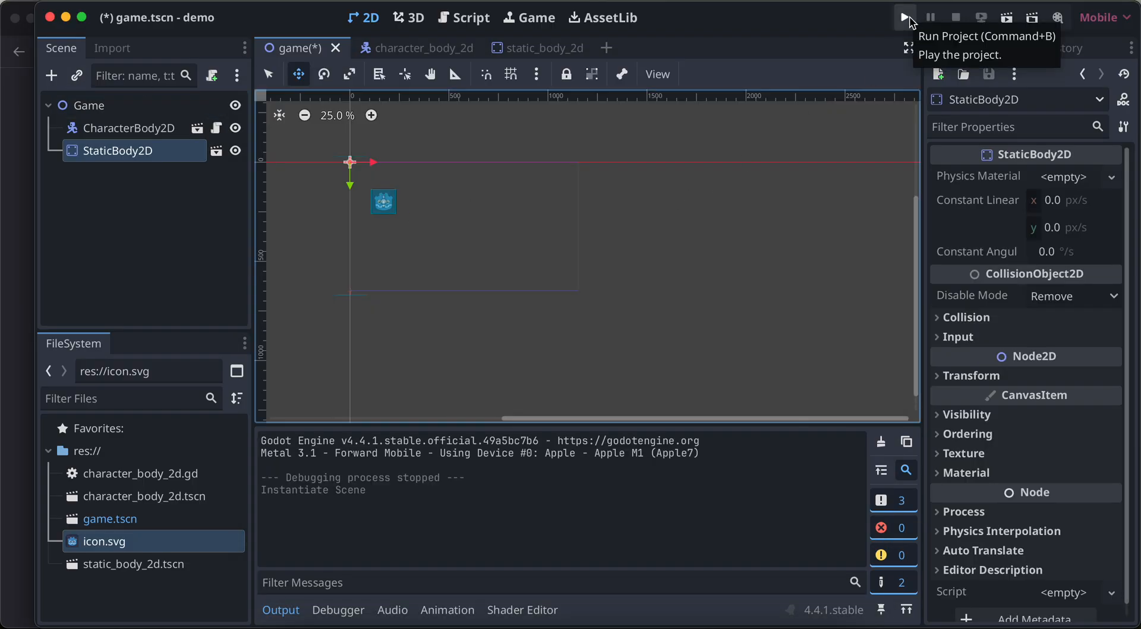
- Run the game with the world boundaries to check that the character stays inside the window
left_click(905, 17)
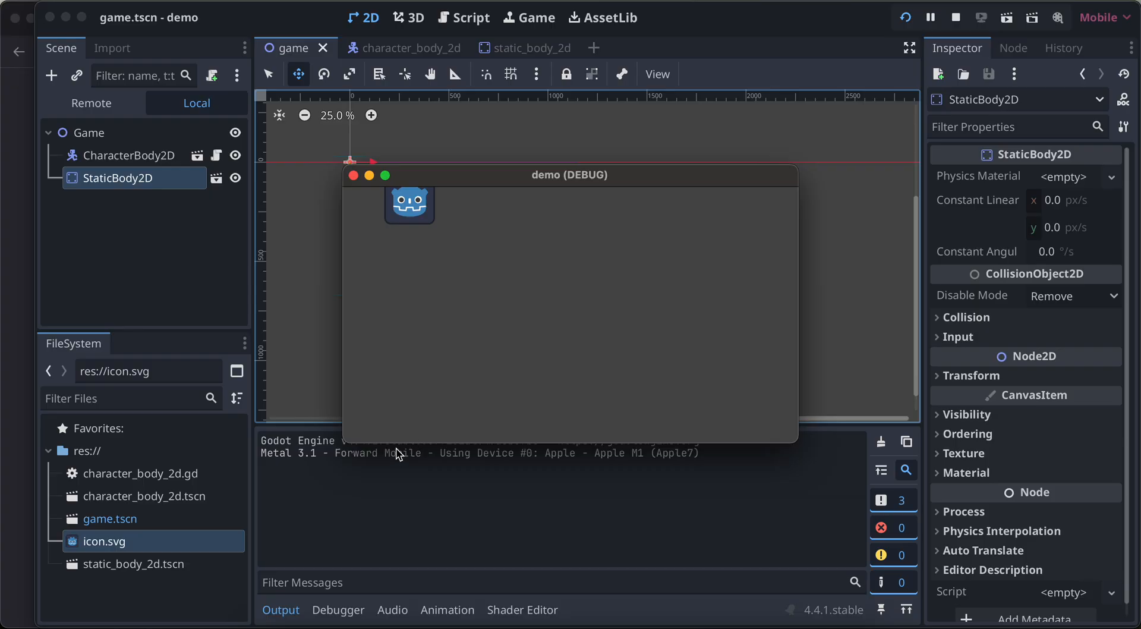
mouse_move(404, 469)
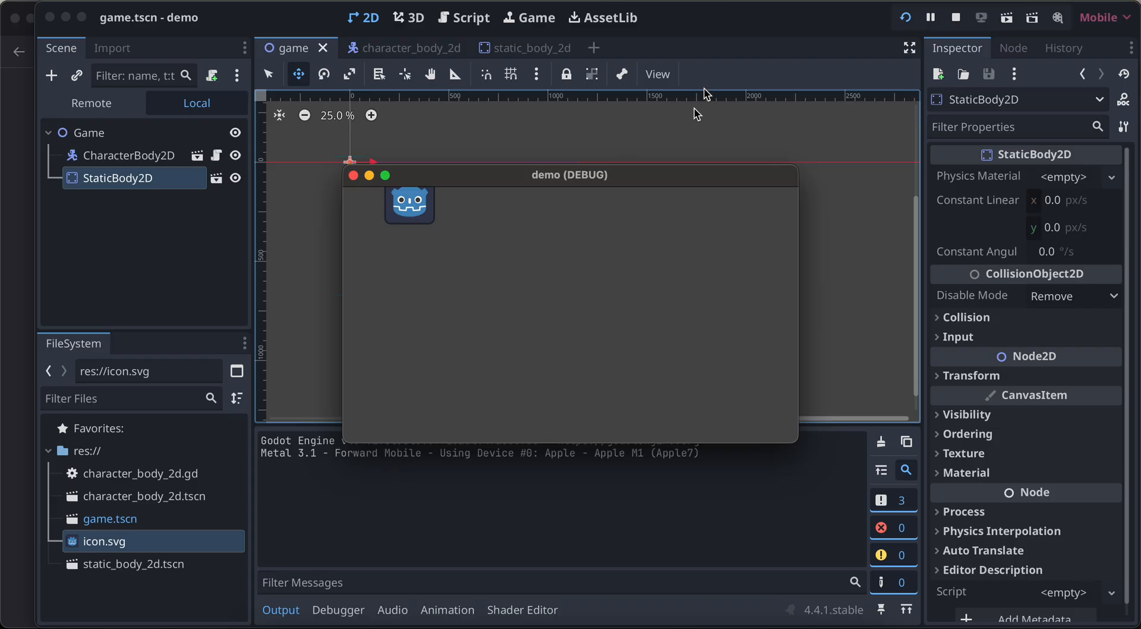
mouse_move(780, 1)
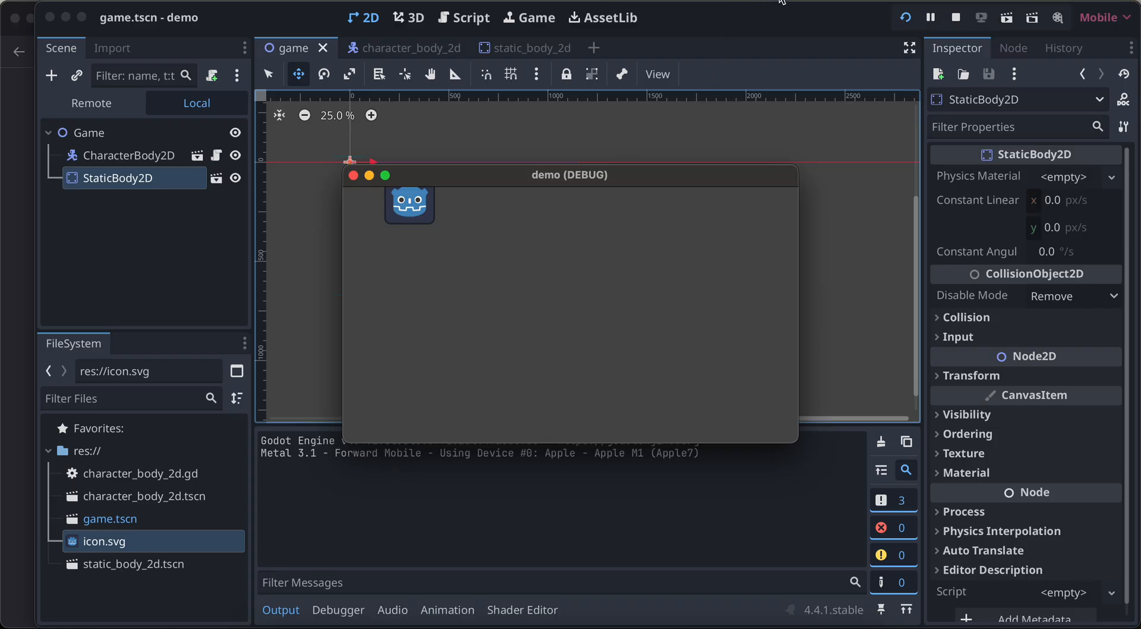